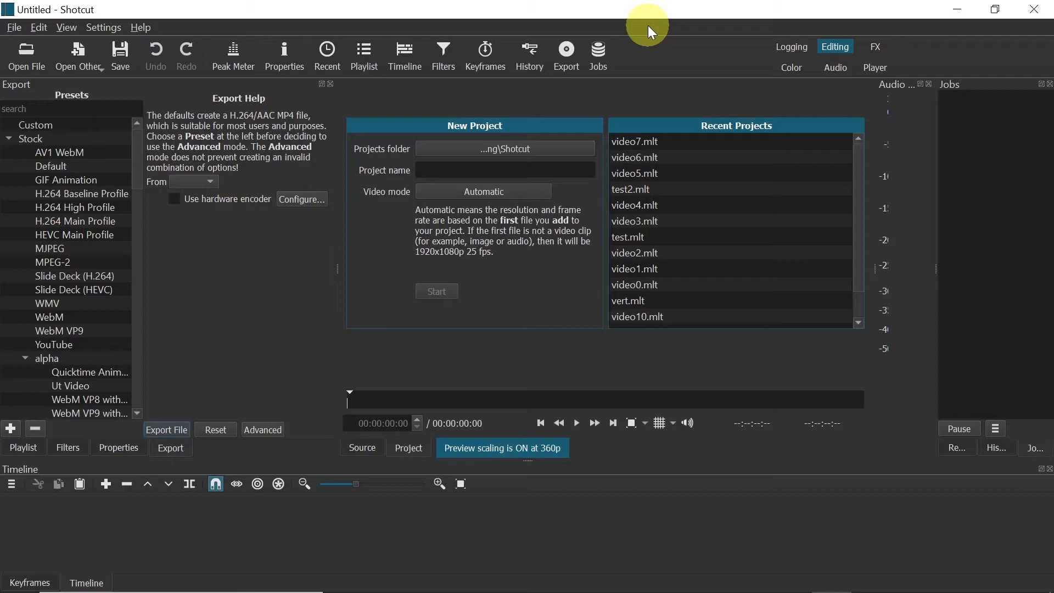
pyautogui.moveTo(622, 12)
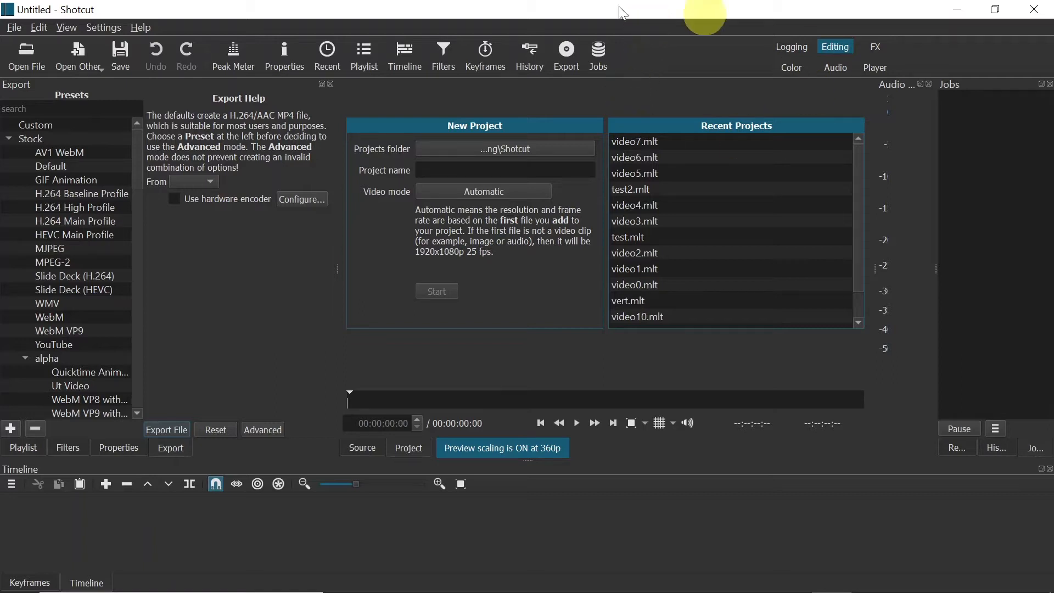
pyautogui.moveTo(423, 153)
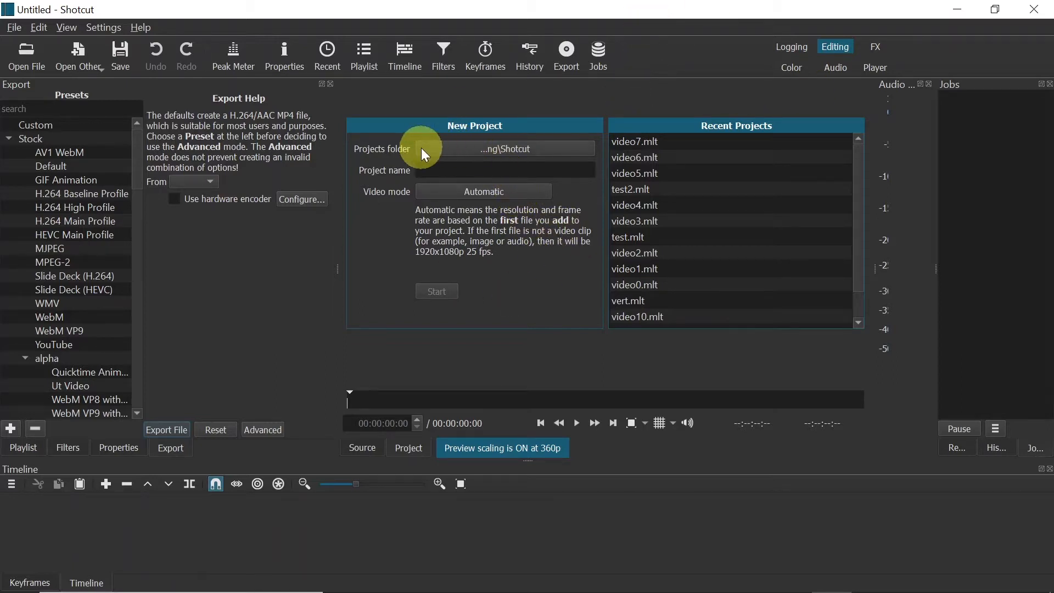
pyautogui.moveTo(507, 149)
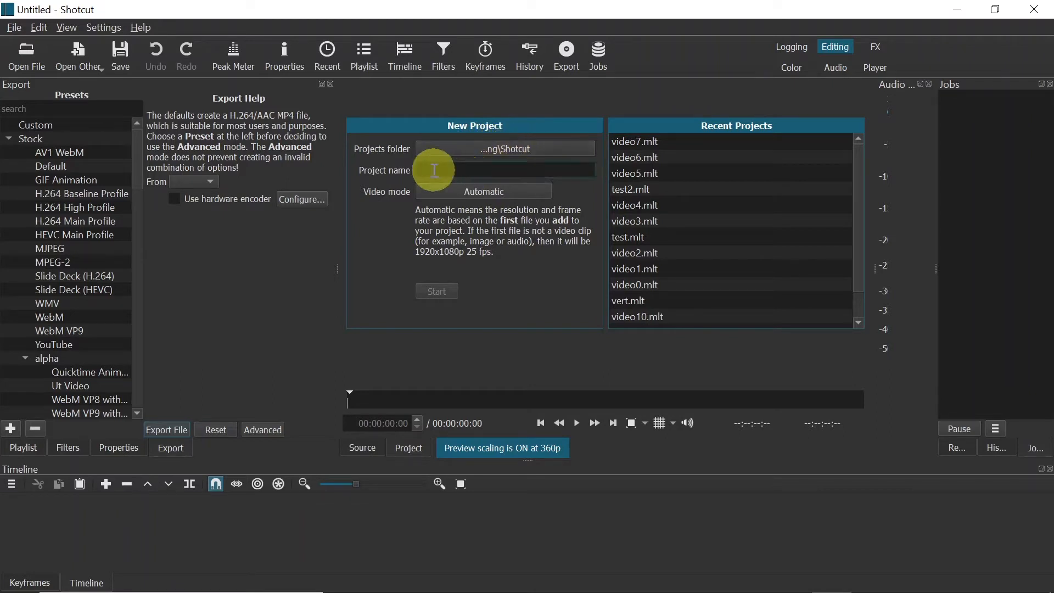
# Step: Create a new project named video8, keeping the Automatic video mode
pyautogui.write('v')
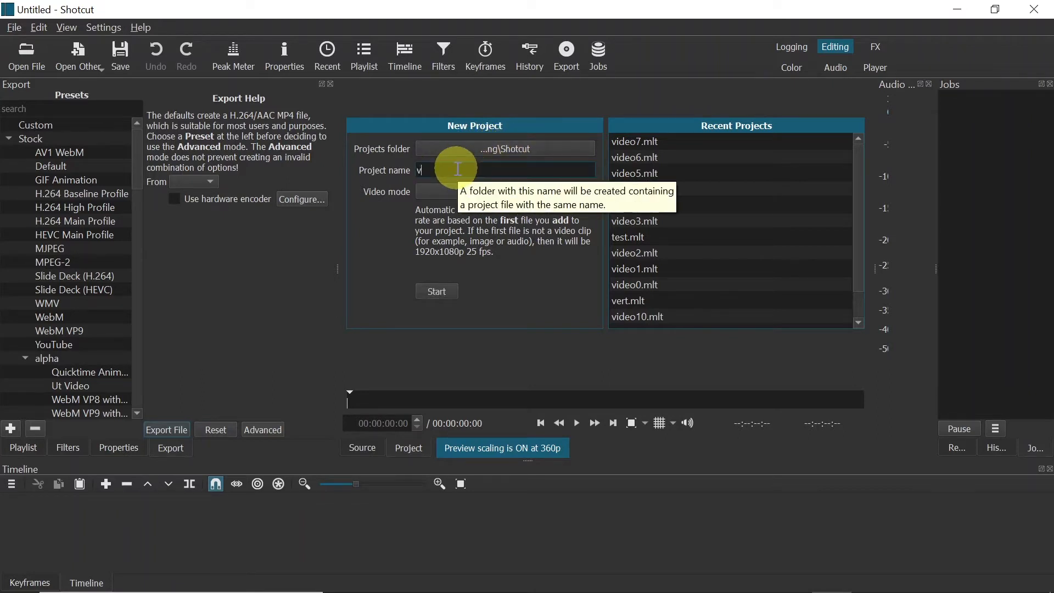
pyautogui.write('ideo8')
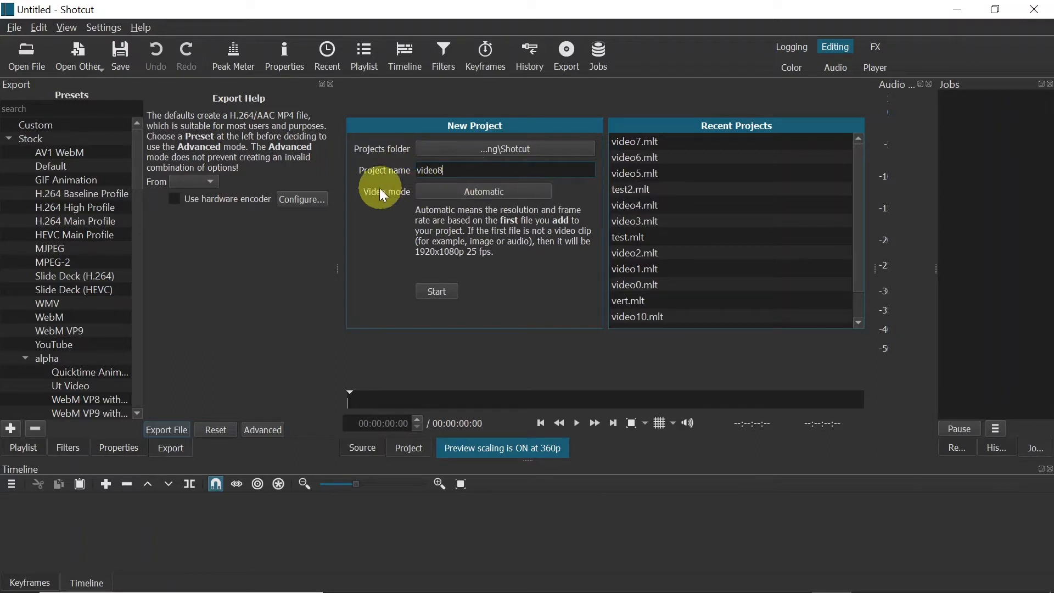
pyautogui.click(483, 191)
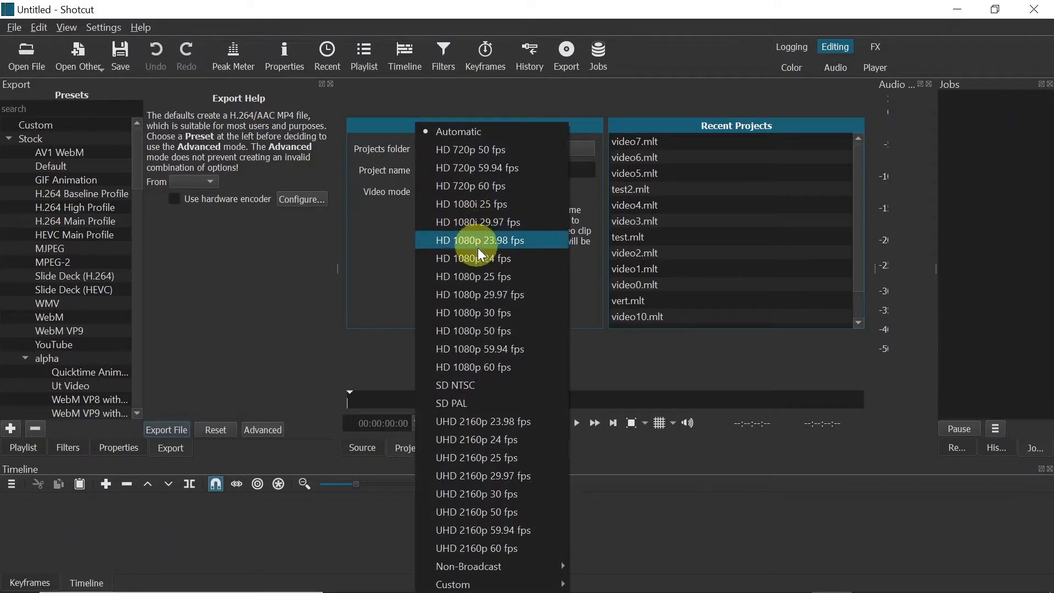
pyautogui.moveTo(529, 294)
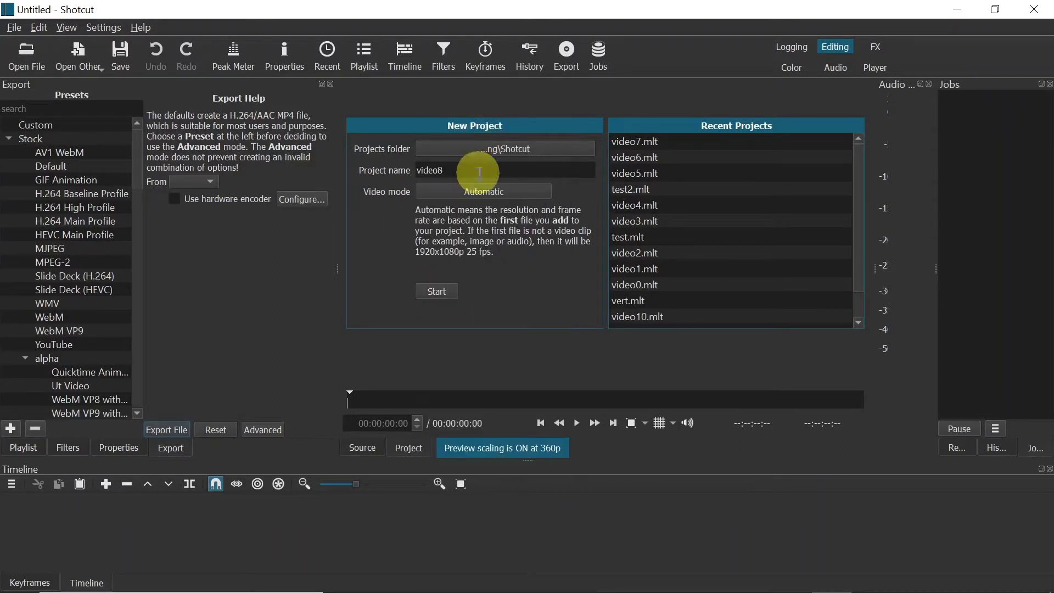
pyautogui.moveTo(489, 197)
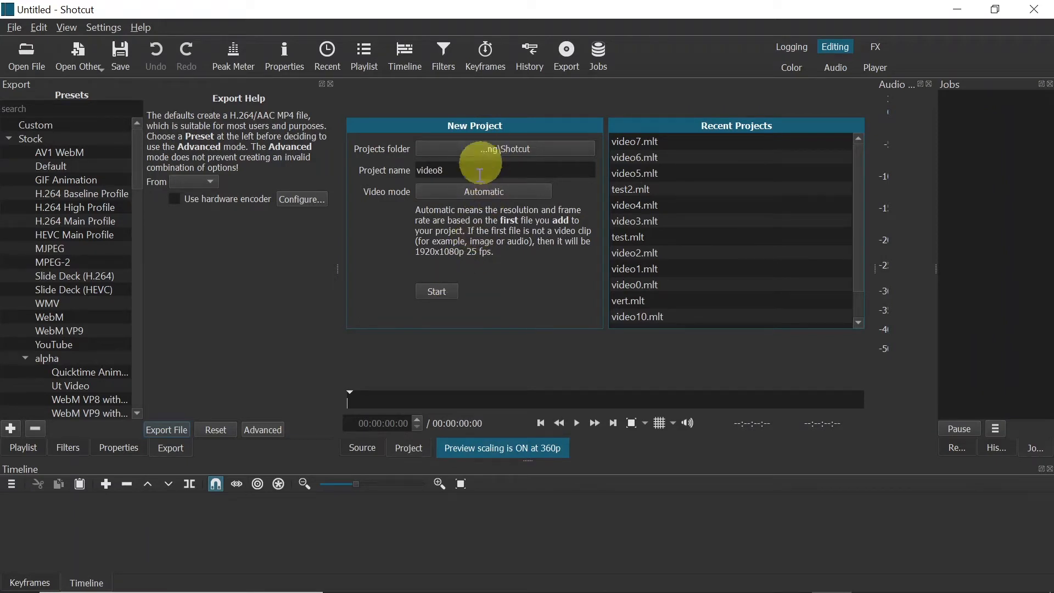
pyautogui.click(435, 290)
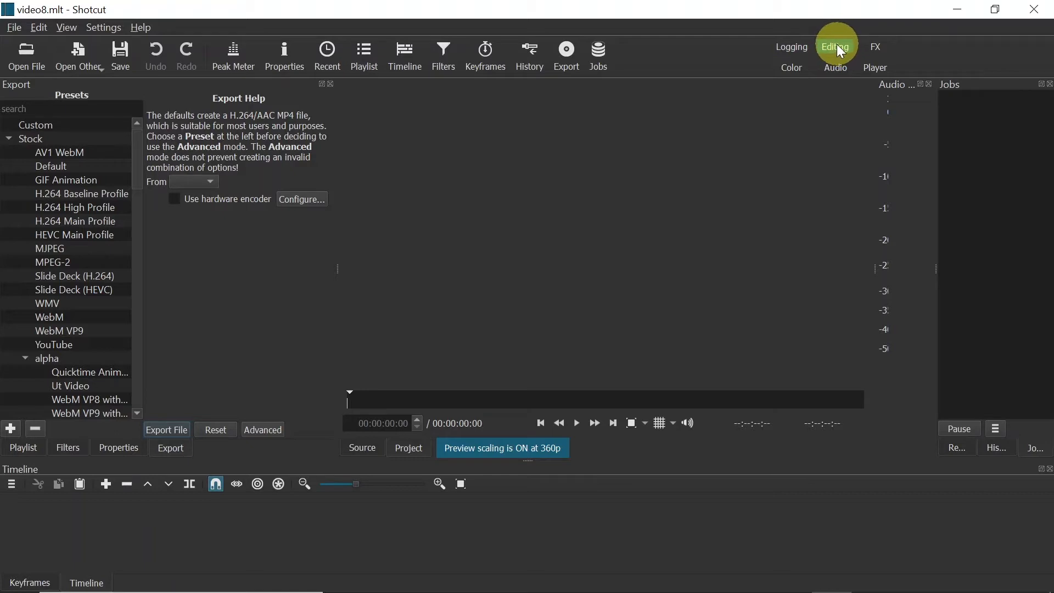
pyautogui.click(65, 28)
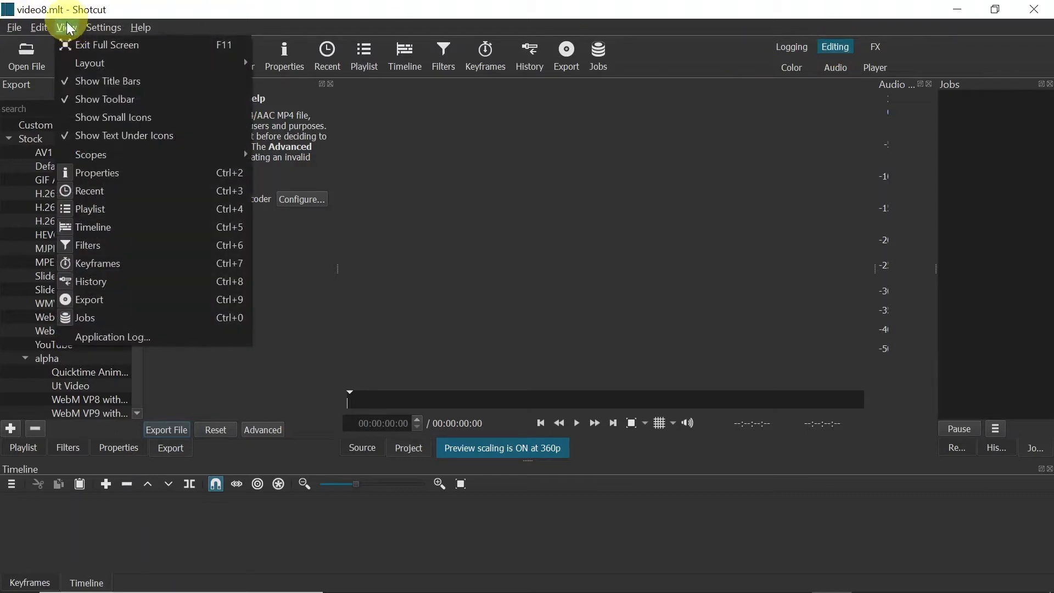
pyautogui.moveTo(87, 190)
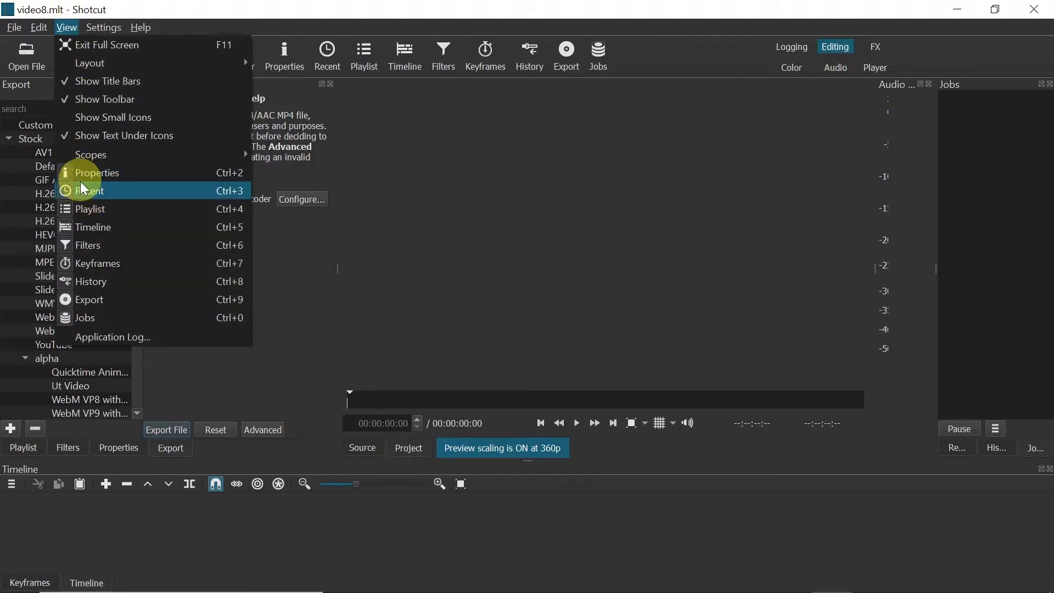
pyautogui.moveTo(92, 317)
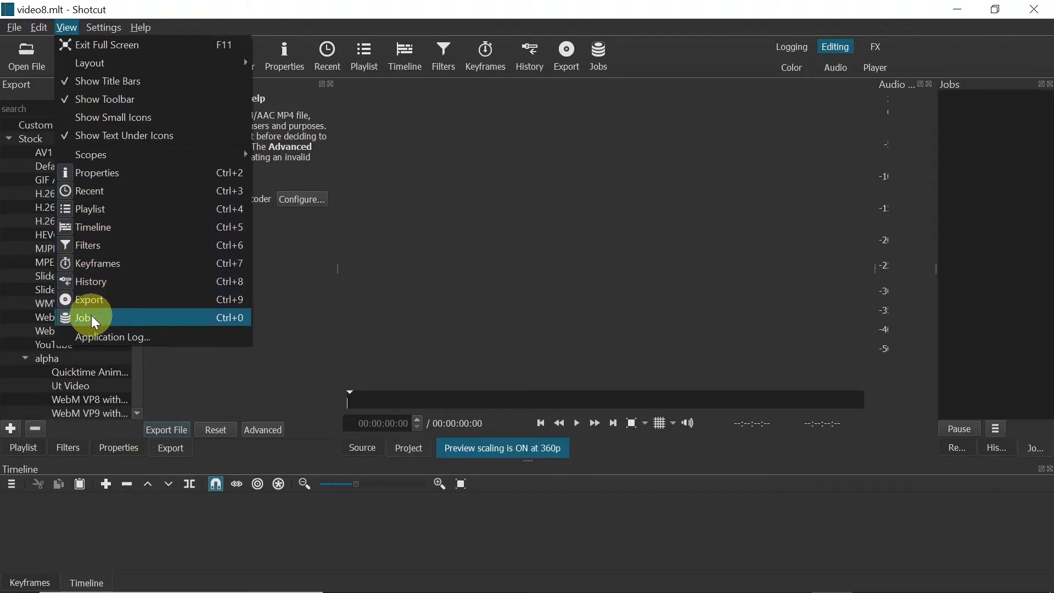
pyautogui.moveTo(94, 227)
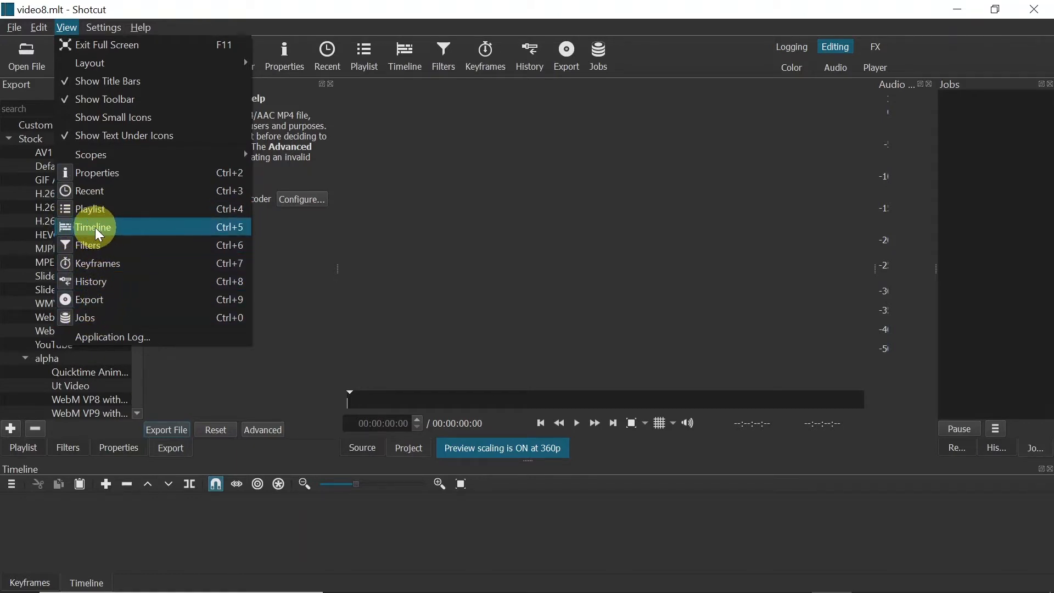
pyautogui.moveTo(73, 233)
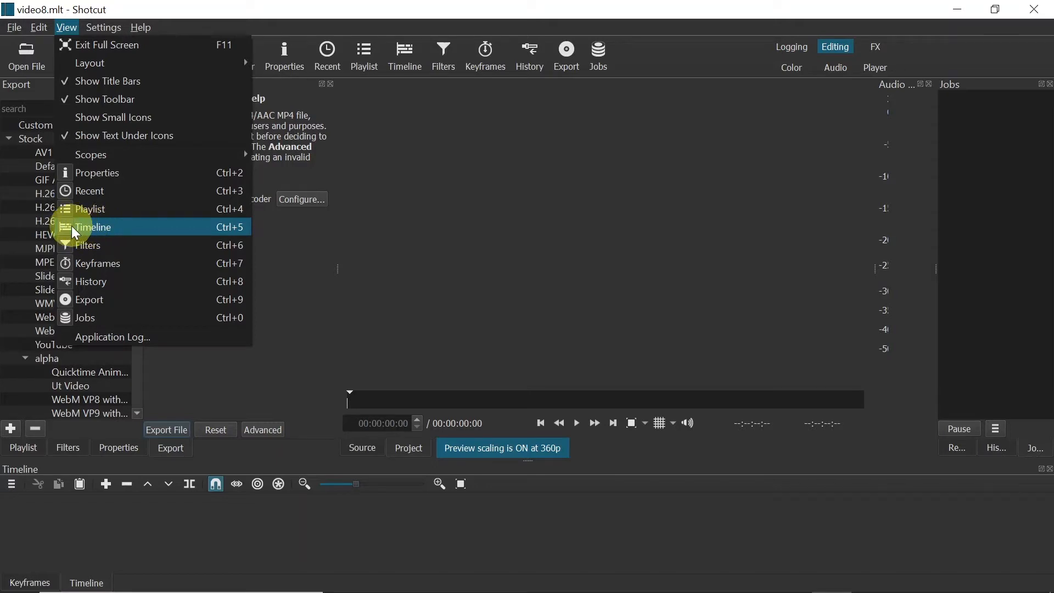
pyautogui.moveTo(87, 231)
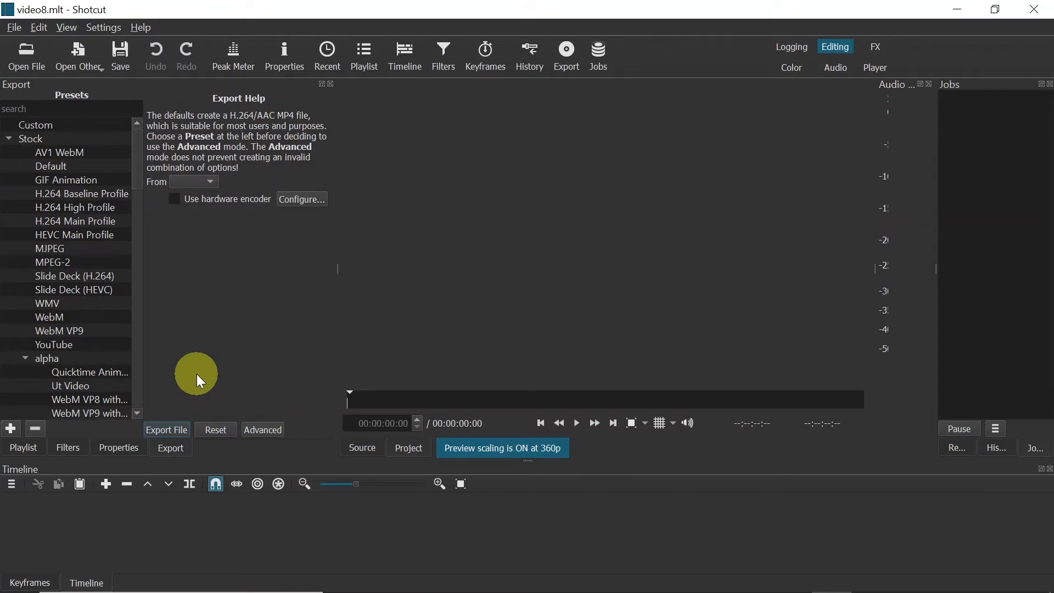
# Step: Add the aMountain video and the animal-2028258_640 raccoon image to the Playlist
pyautogui.click(22, 447)
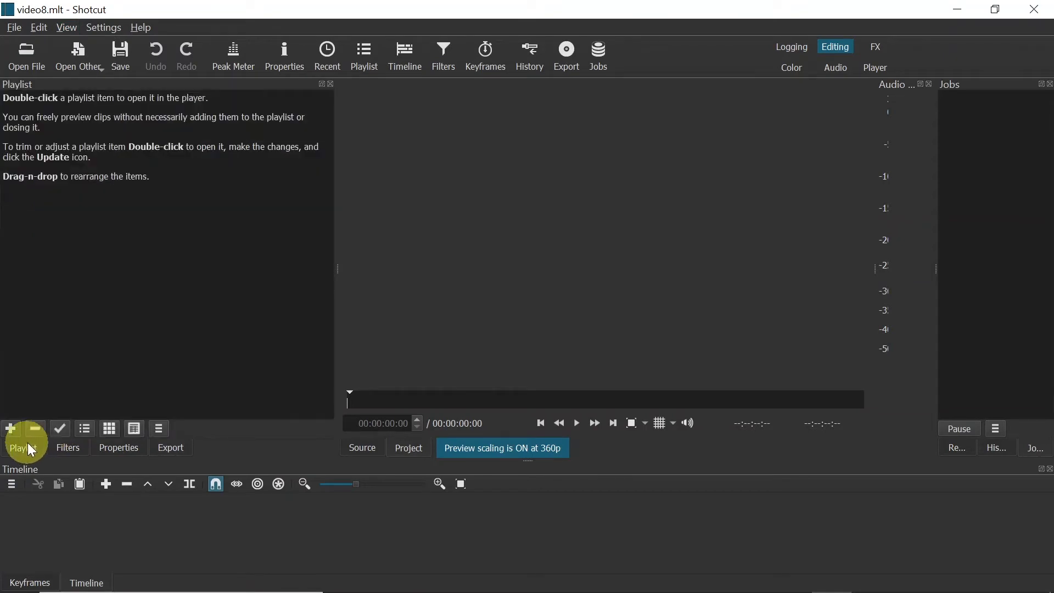
pyautogui.click(26, 55)
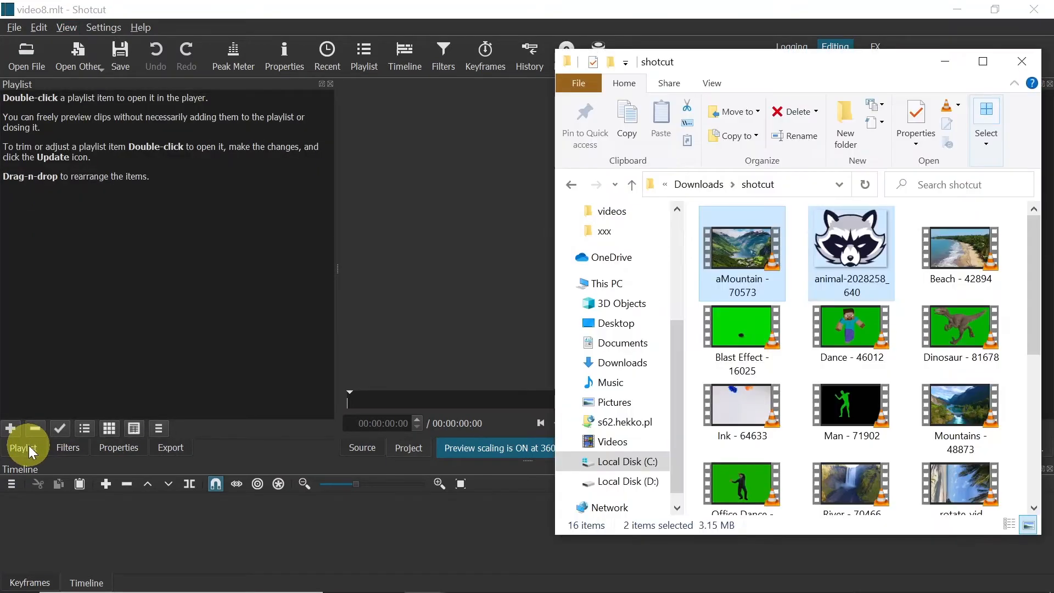
pyautogui.moveTo(746, 250)
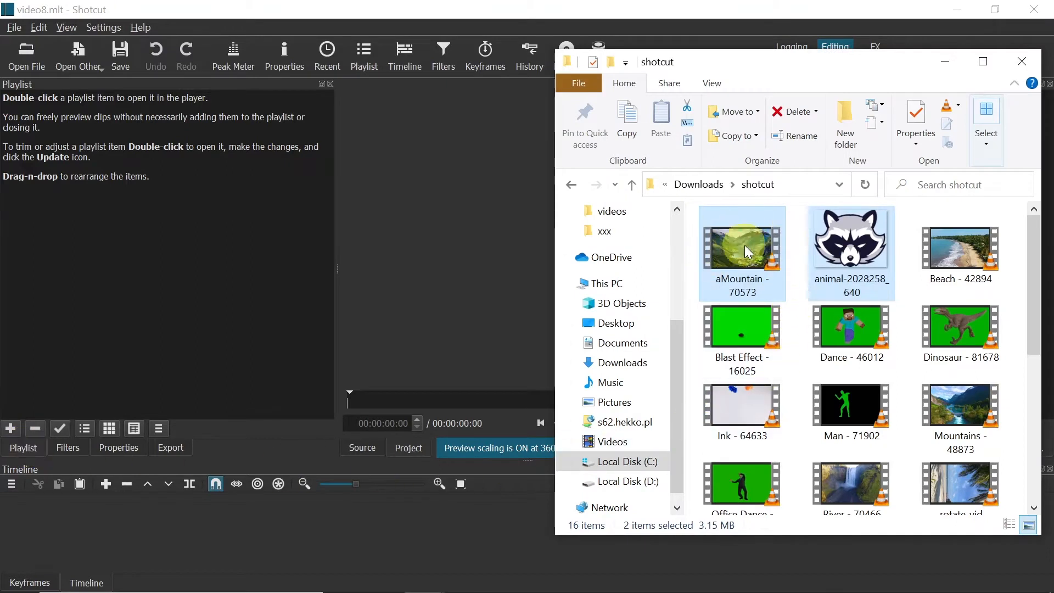
pyautogui.moveTo(850, 249)
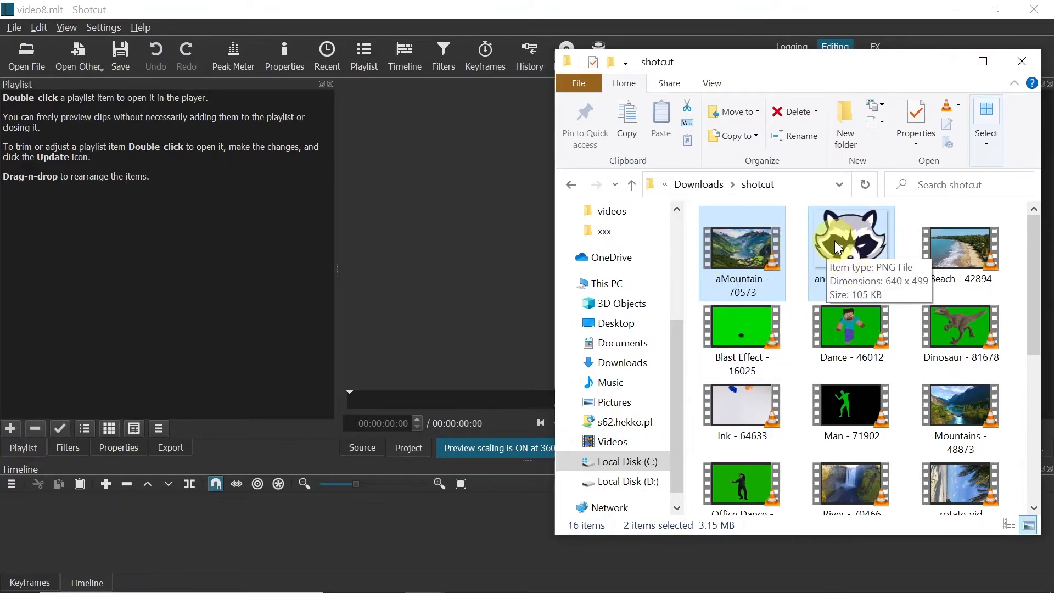
pyautogui.click(742, 252)
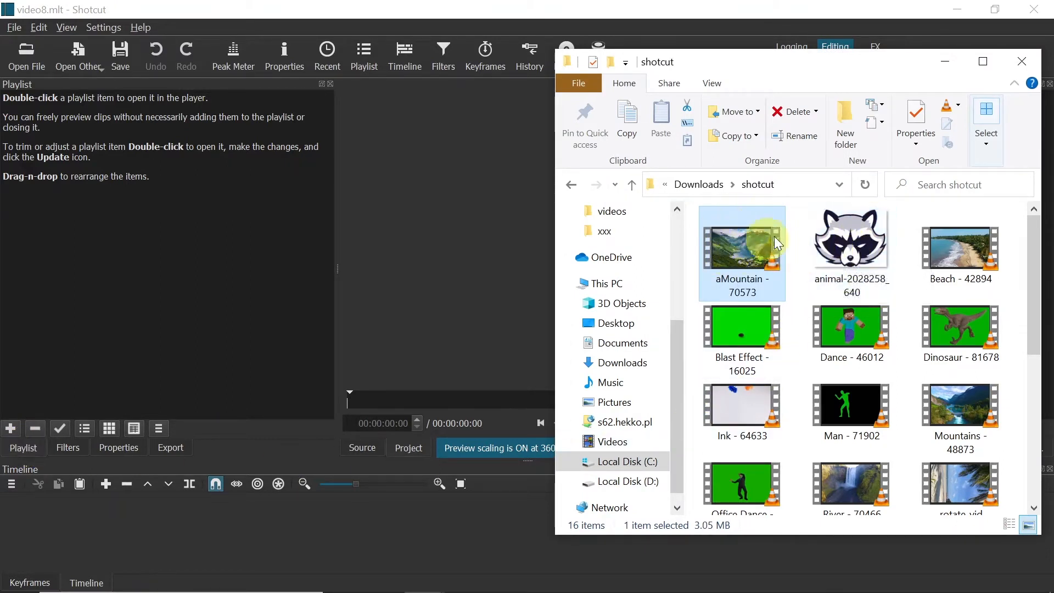
pyautogui.click(742, 254)
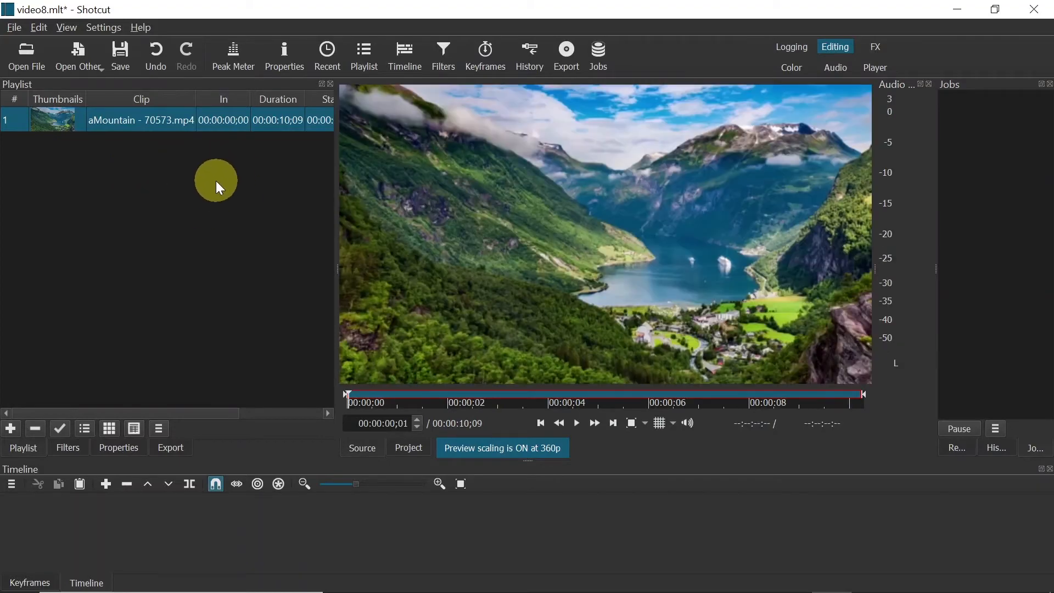
pyautogui.click(26, 56)
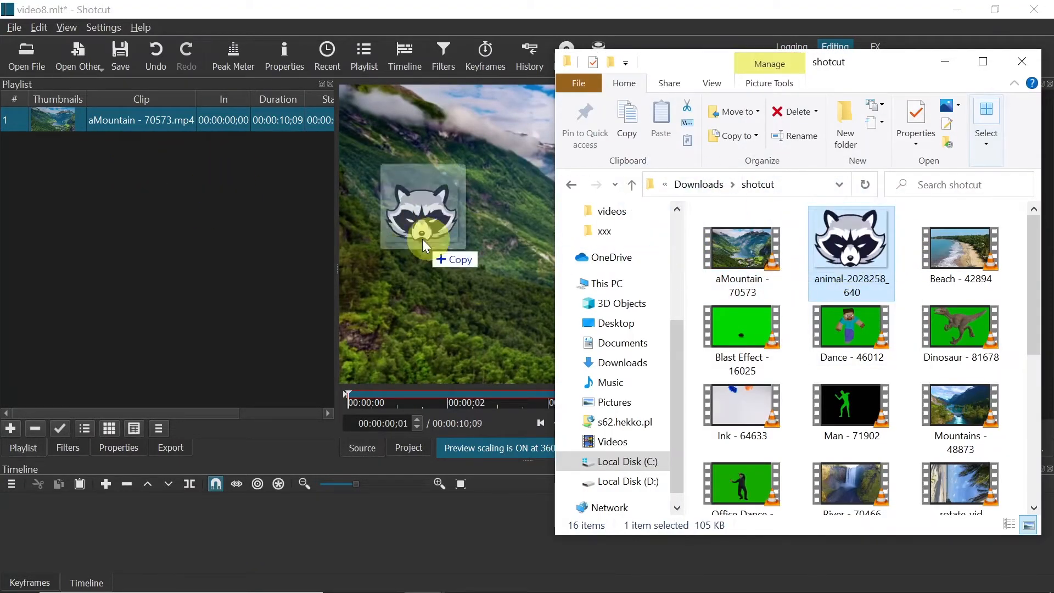
pyautogui.moveTo(424, 242); pyautogui.dragTo(171, 195)
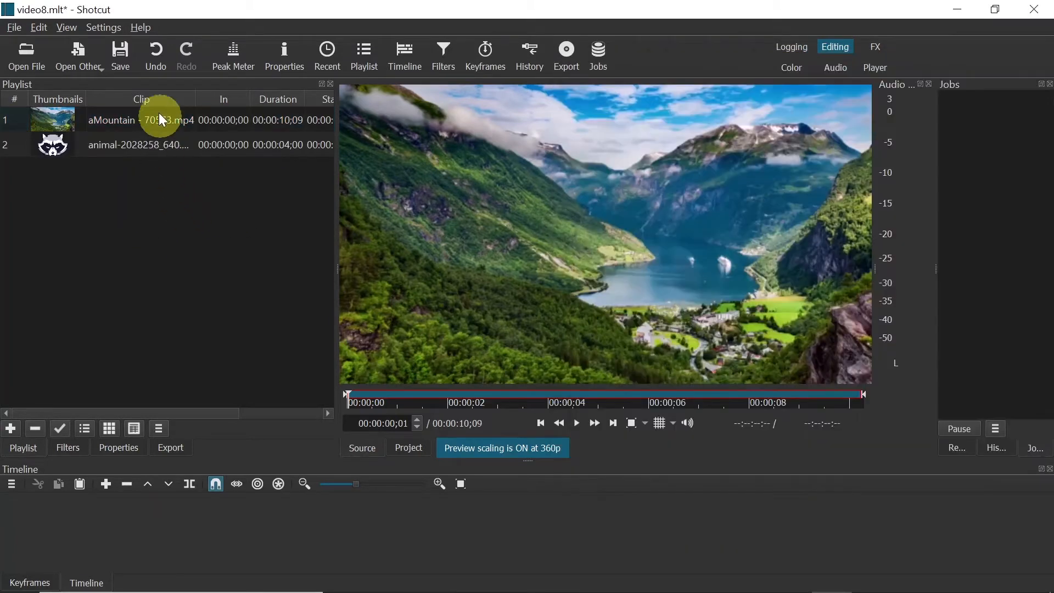
pyautogui.moveTo(150, 128)
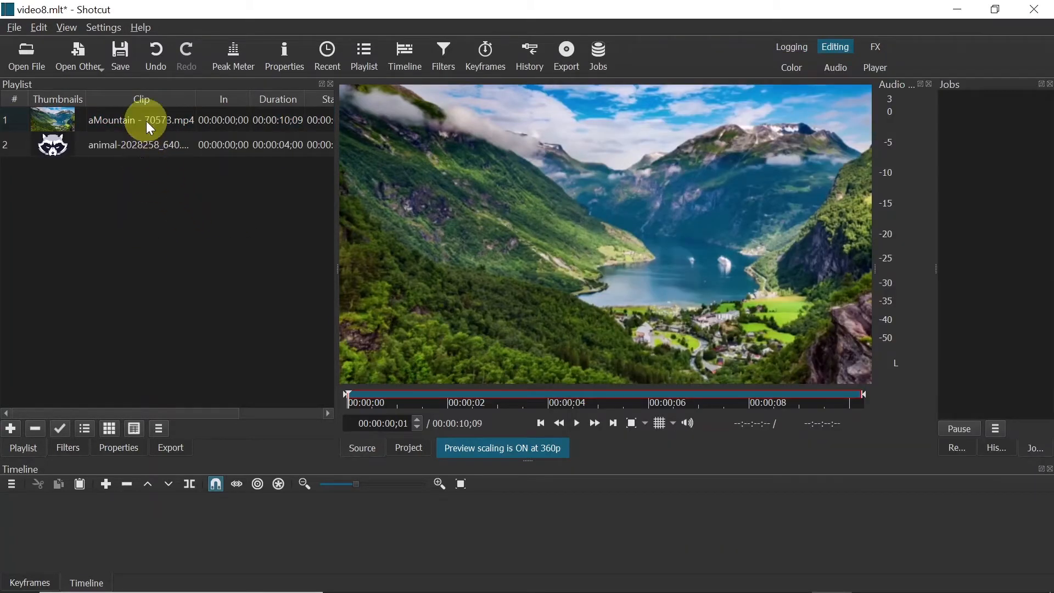
pyautogui.moveTo(576, 424)
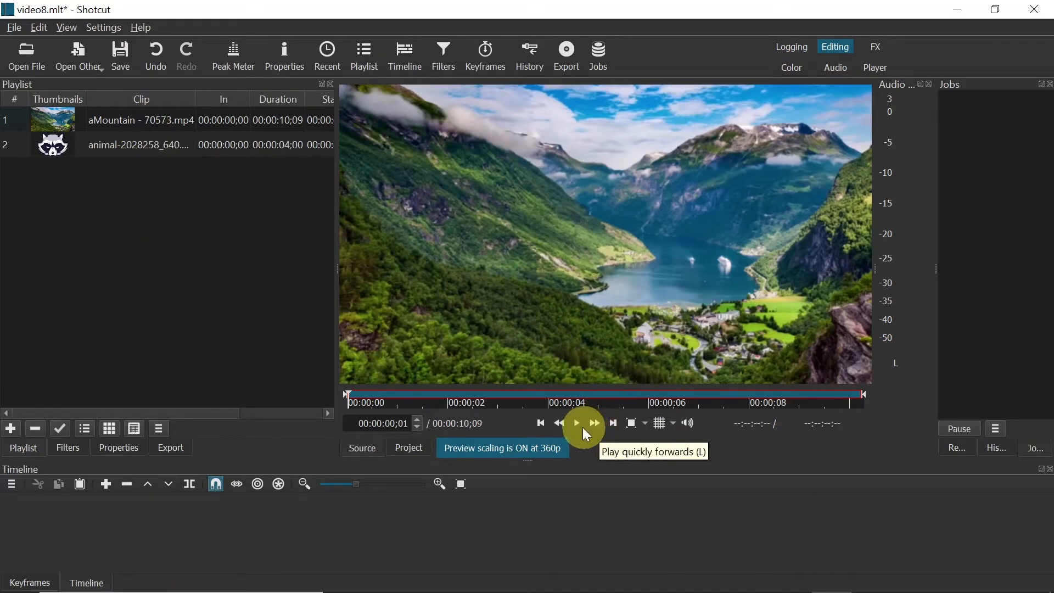
pyautogui.click(575, 422)
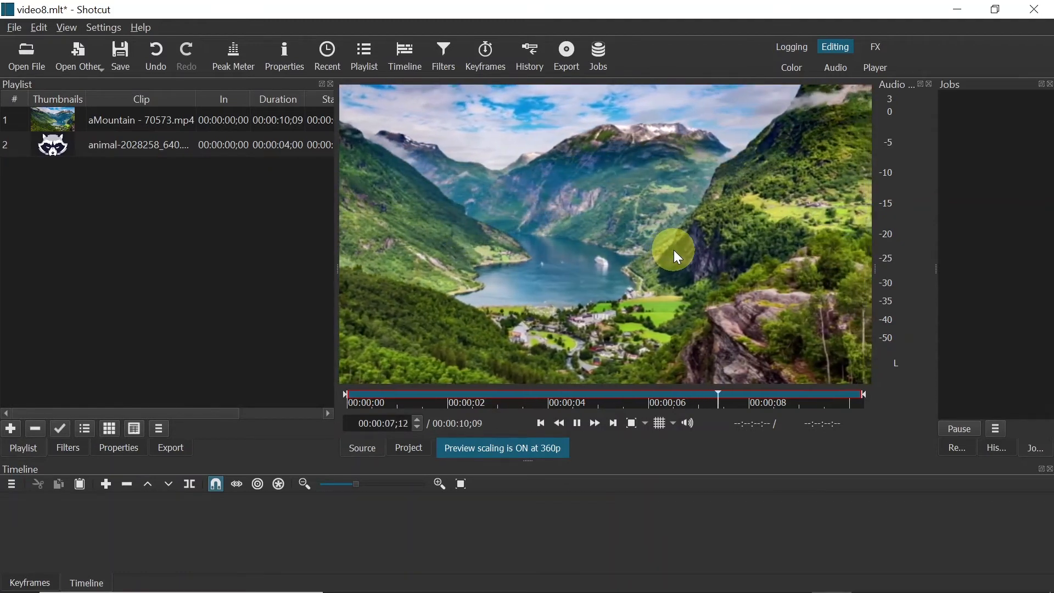
pyautogui.click(575, 423)
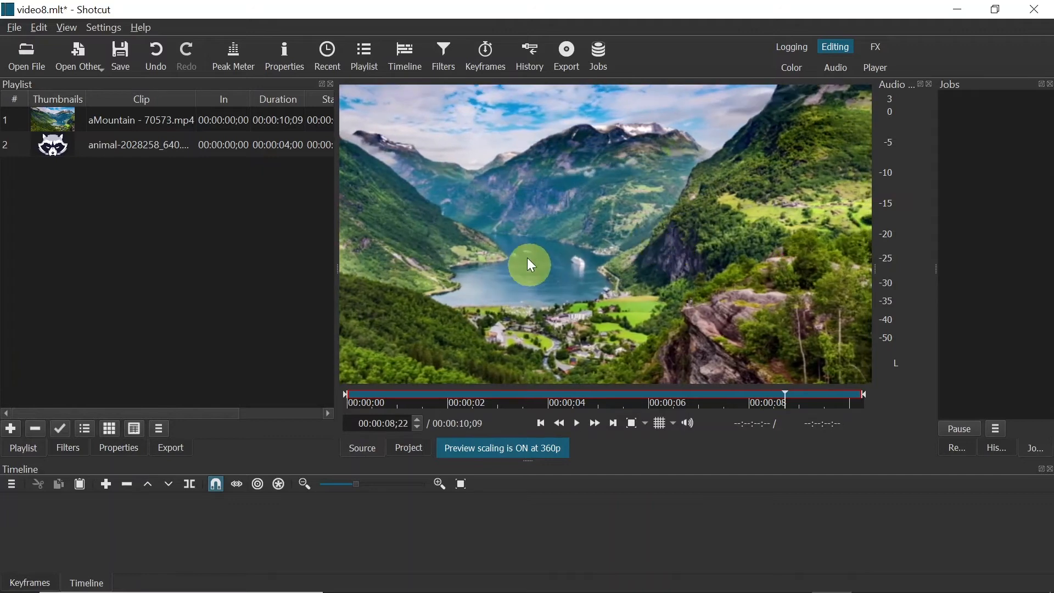
pyautogui.click(141, 119)
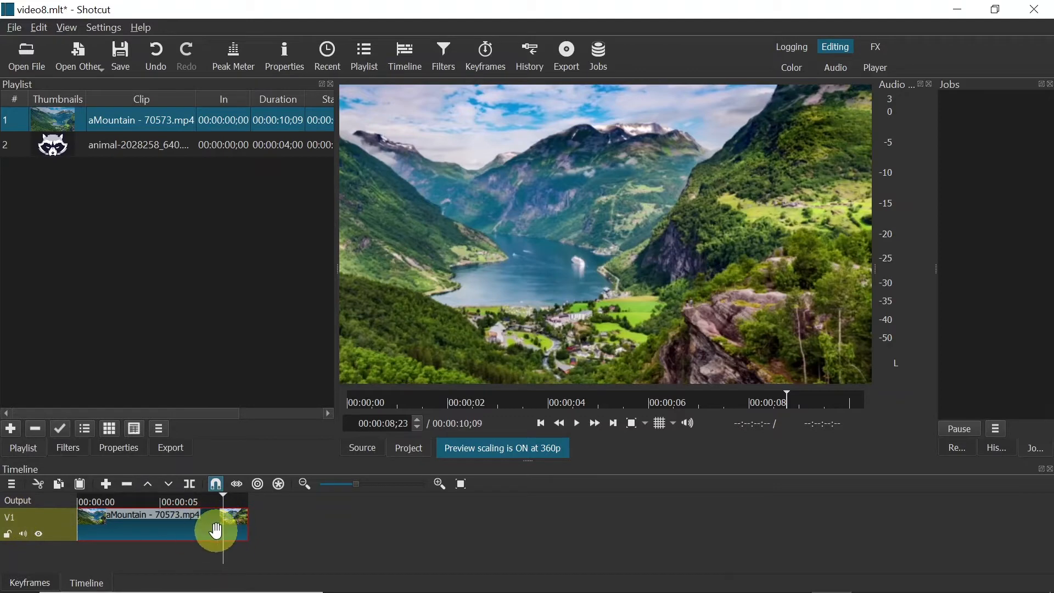
pyautogui.moveTo(185, 520)
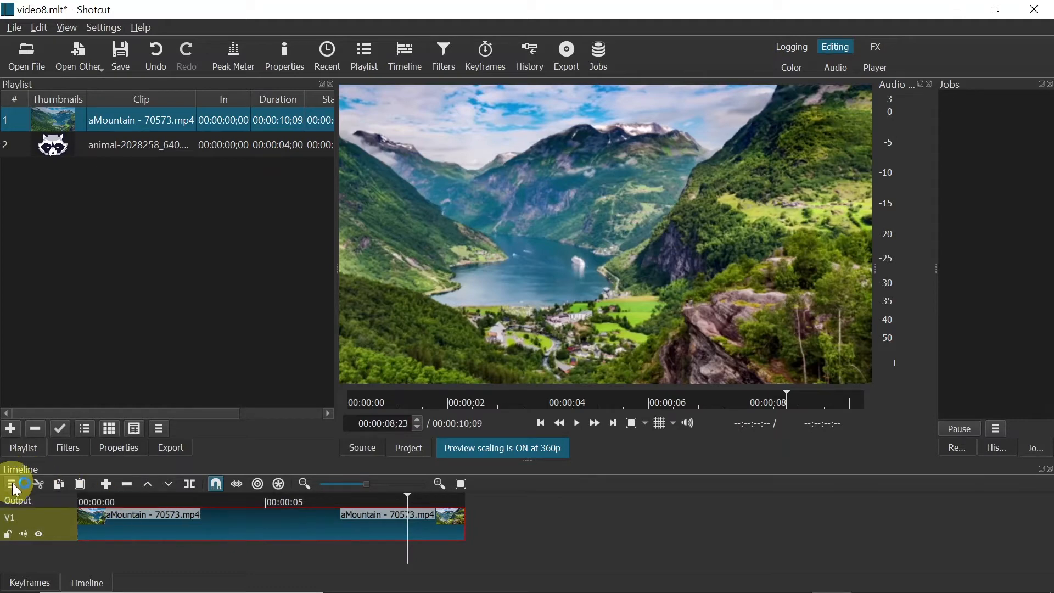
# Step: Add video track V2 above V1 through Track Operations
pyautogui.click(13, 484)
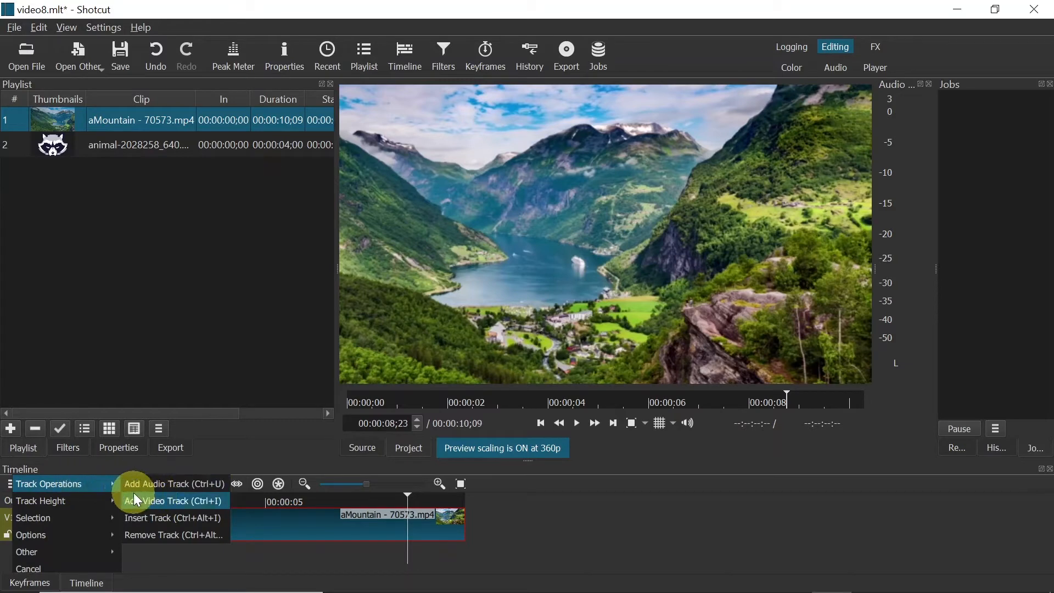
pyautogui.moveTo(172, 501)
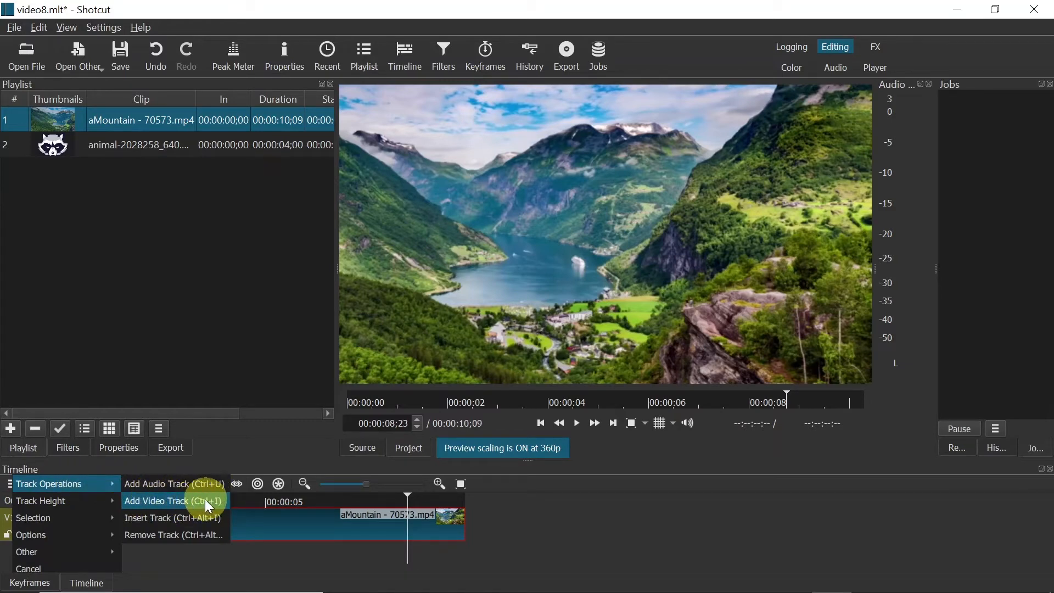
pyautogui.click(162, 500)
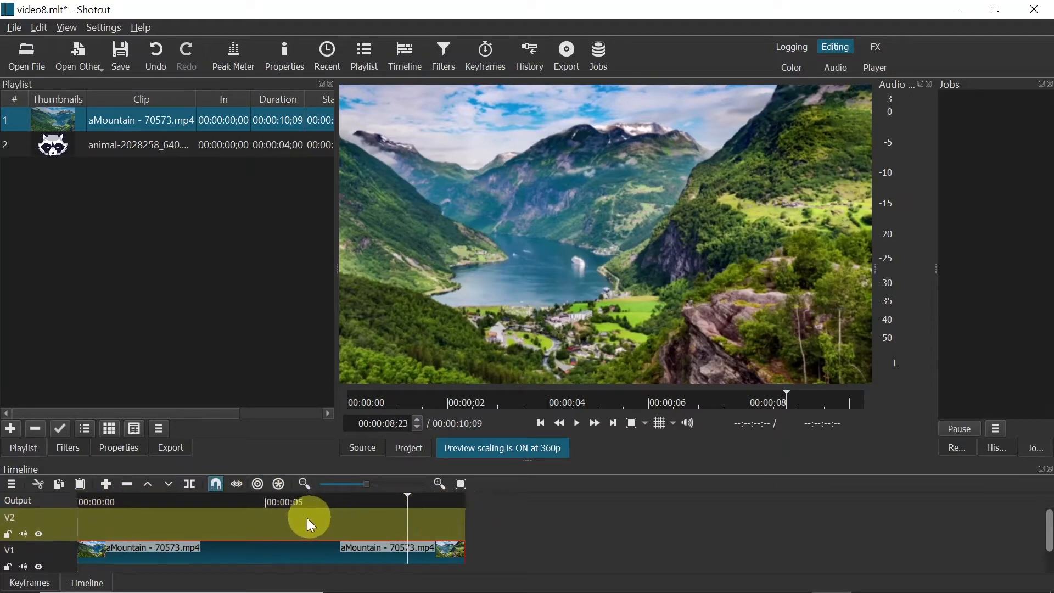
pyautogui.moveTo(141, 145)
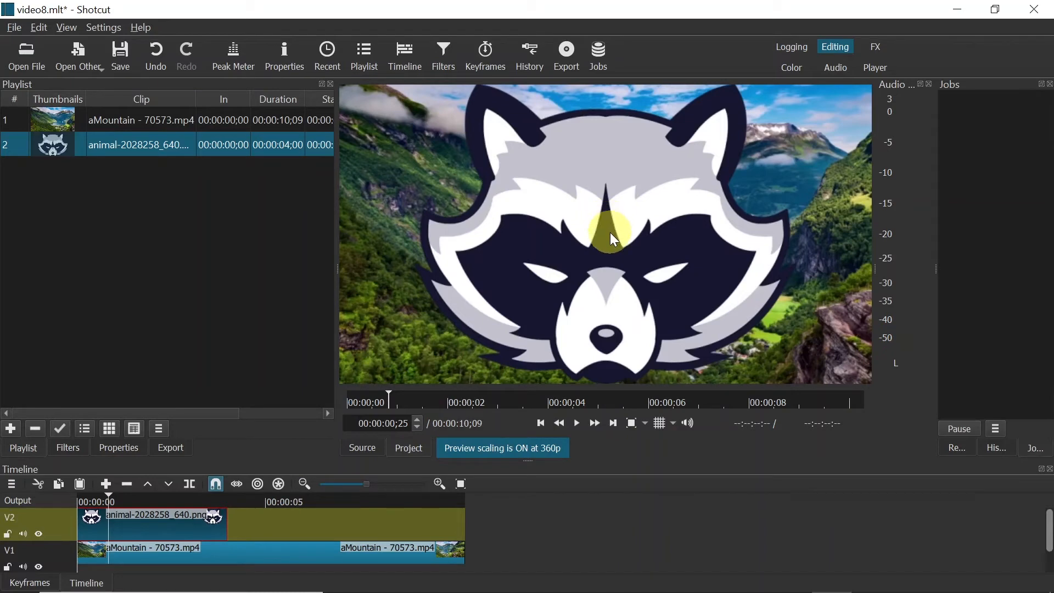
pyautogui.moveTo(895, 94)
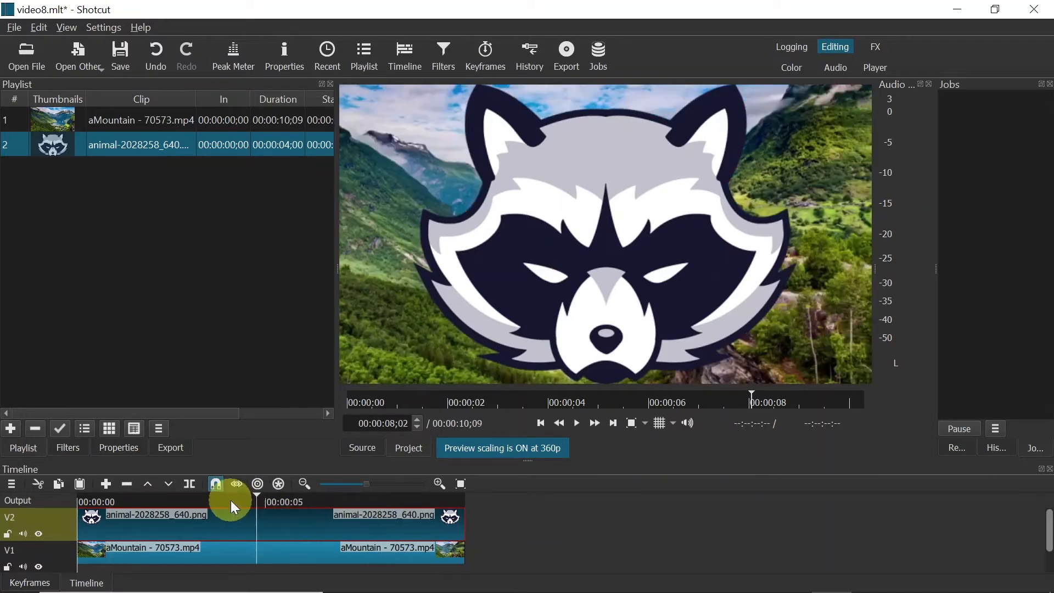
# Step: Place the raccoon image on V2, stretched to match the mountain clip's length
pyautogui.click(138, 501)
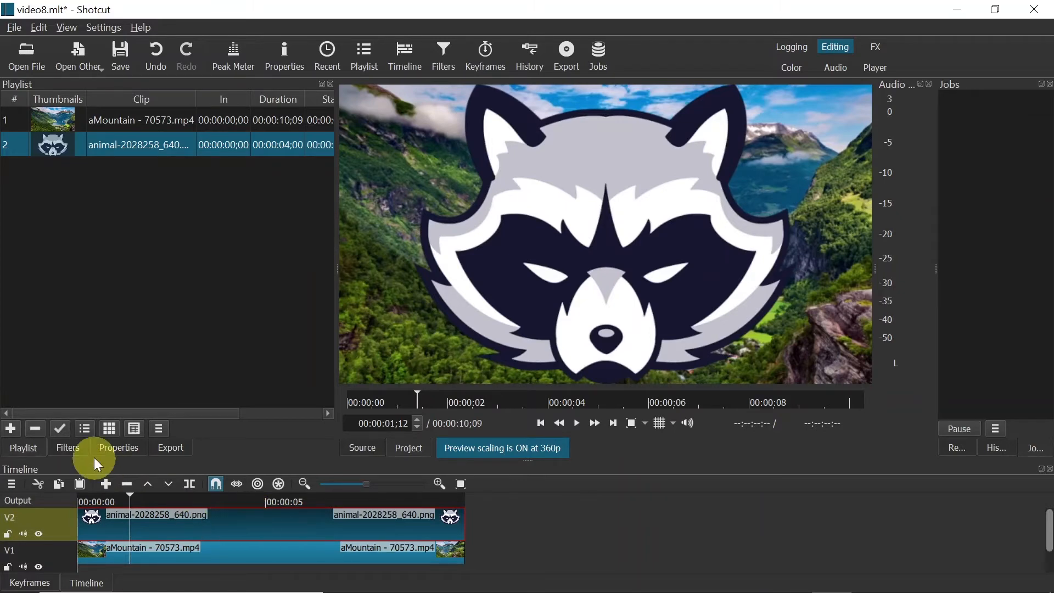
# Step: Search the raccoon clip's filters for 'size' and select Size, Position & Rotate
pyautogui.click(67, 446)
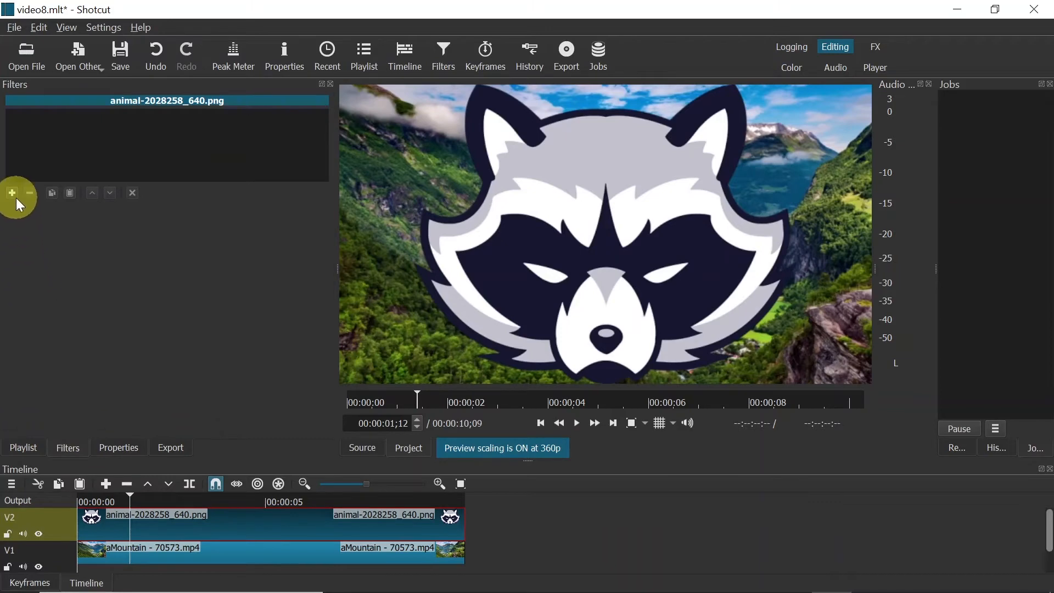
pyautogui.click(15, 194)
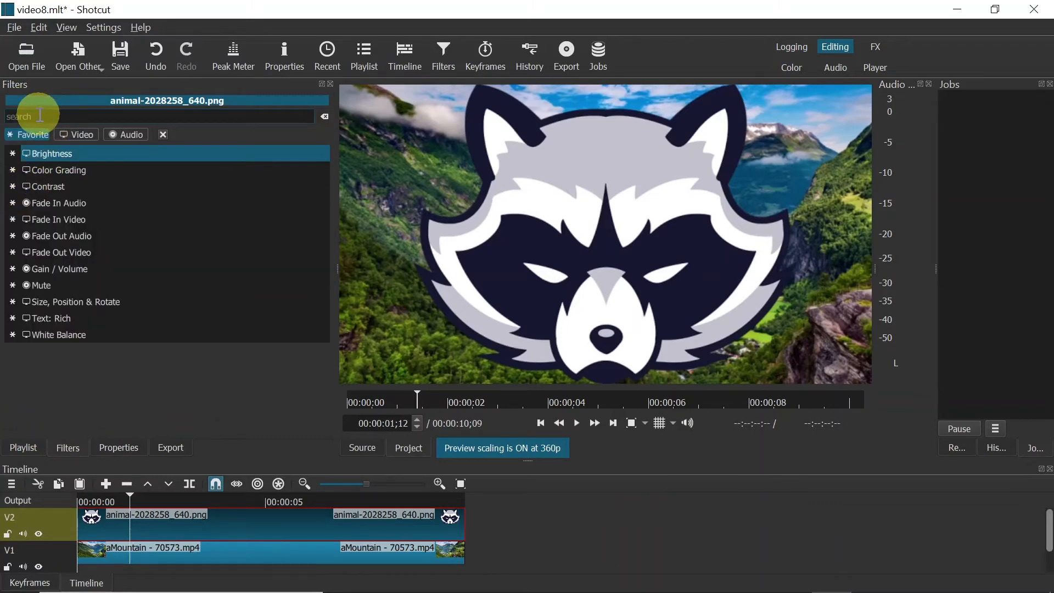
pyautogui.write('size')
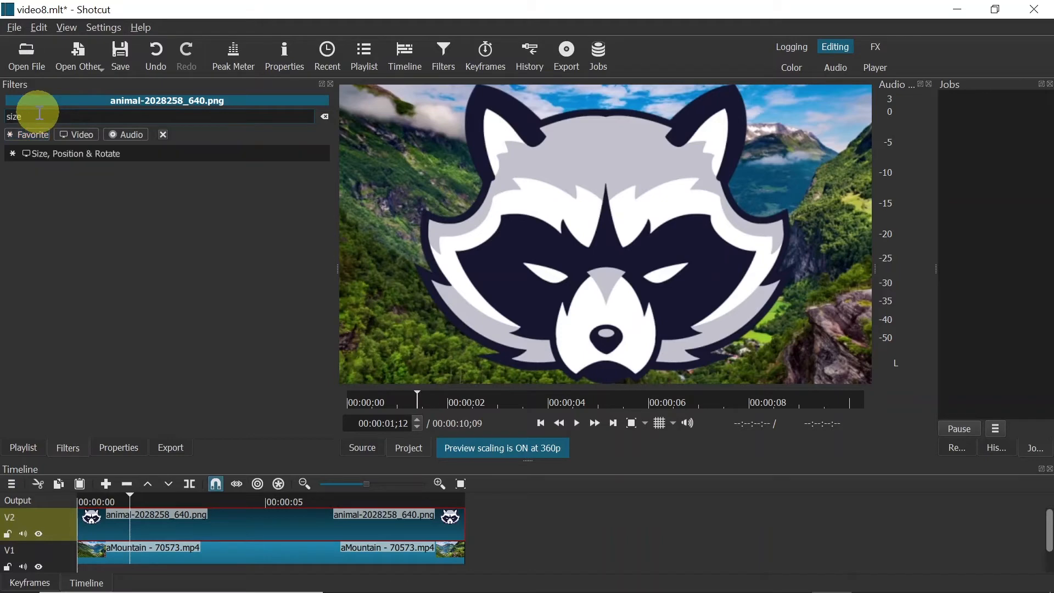
pyautogui.click(74, 153)
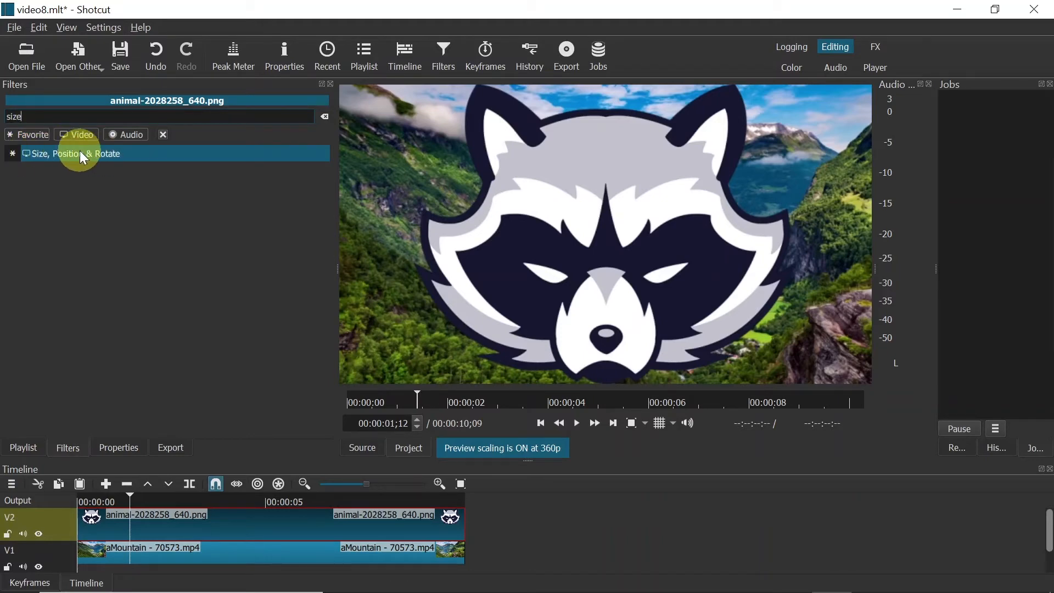
# Step: Apply Size, Position & Rotate and shrink the raccoon logo to 26.8% zoom
pyautogui.click(73, 153)
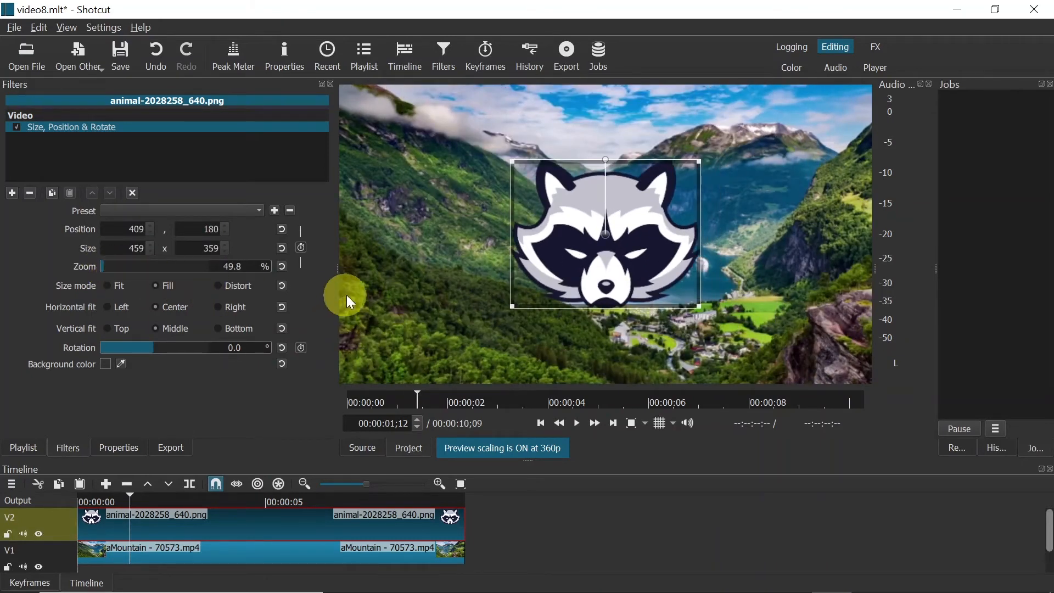
pyautogui.moveTo(511, 305)
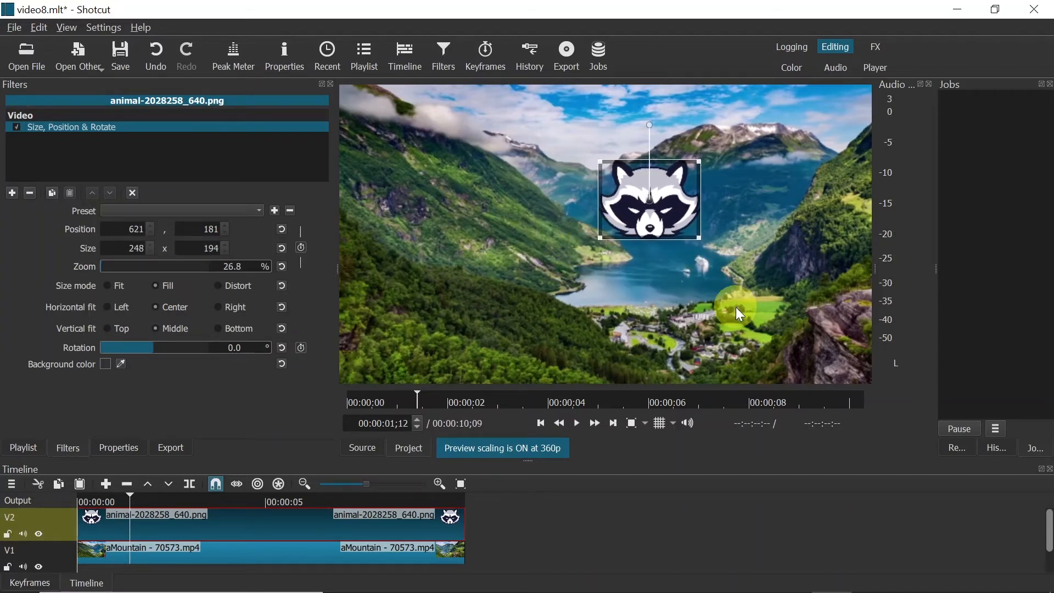
pyautogui.moveTo(672, 203)
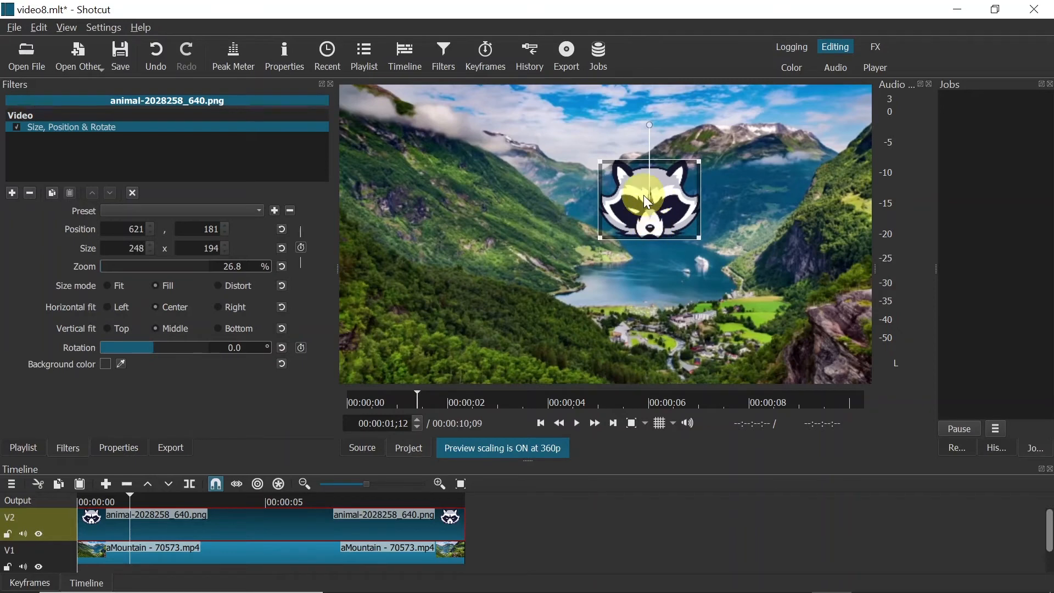
pyautogui.moveTo(647, 195)
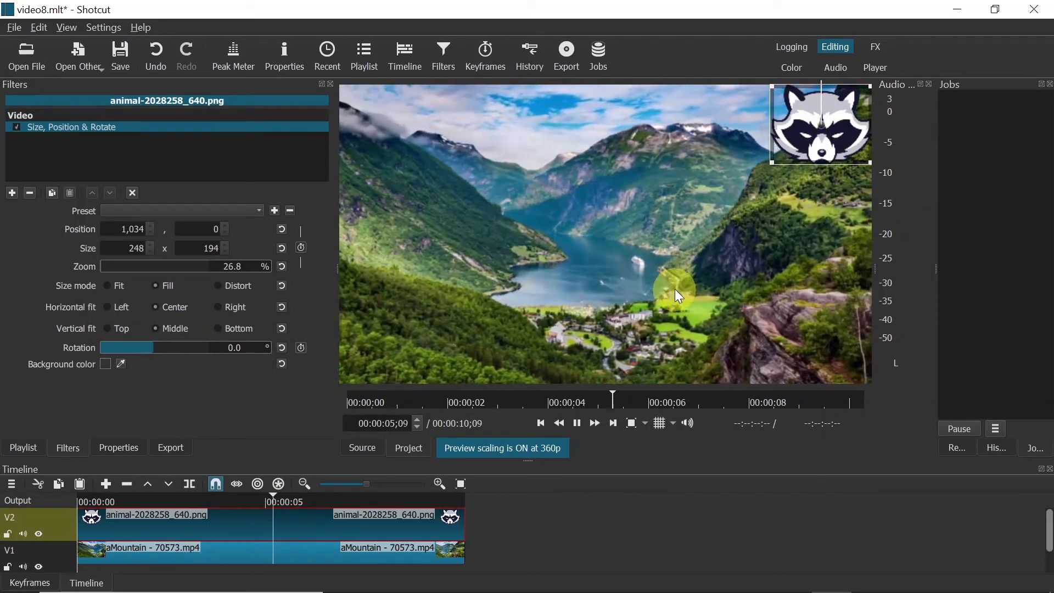
# Step: Place the logo top-right at position 1034,0, size 248x194, and pause playback
pyautogui.click(576, 422)
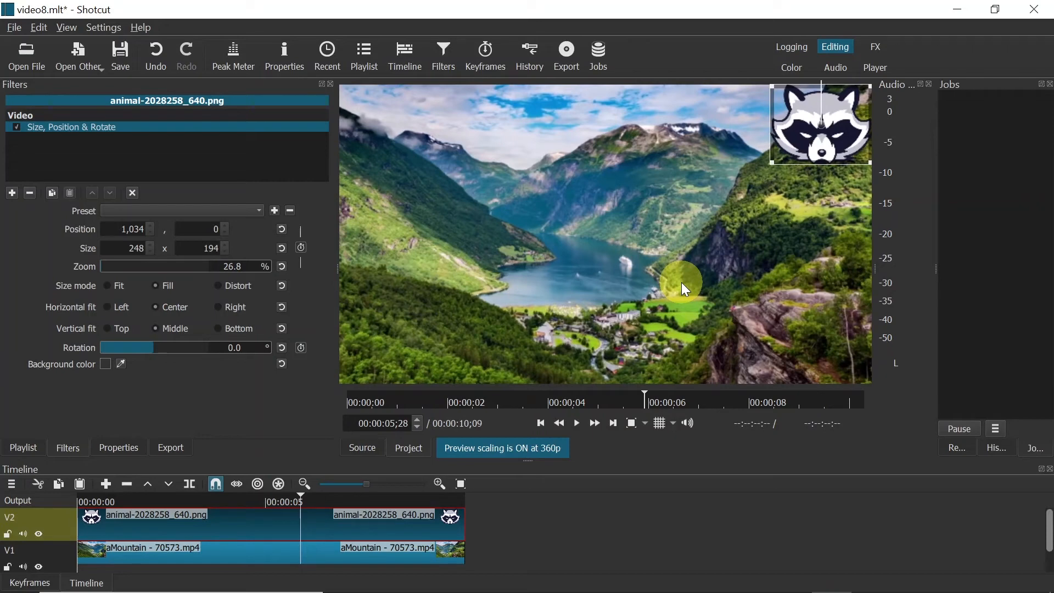
pyautogui.moveTo(252, 457)
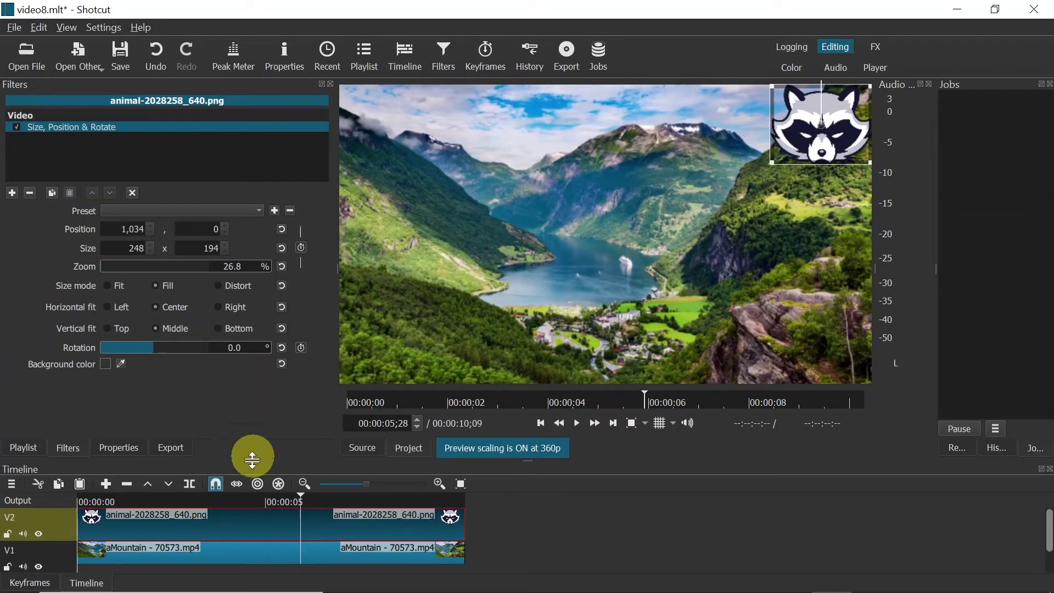
pyautogui.moveTo(269, 538)
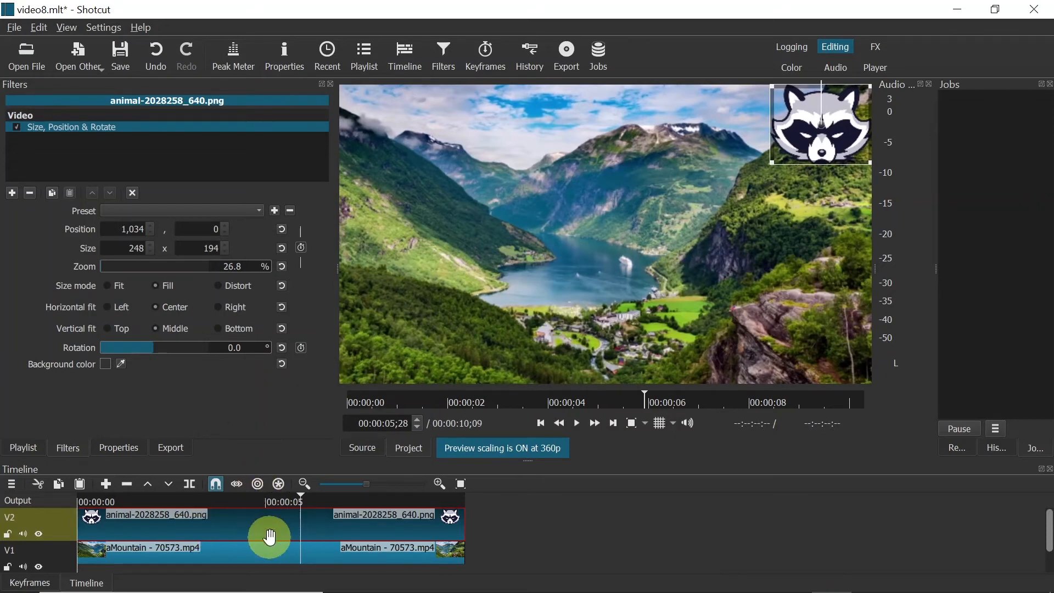
pyautogui.moveTo(190, 512)
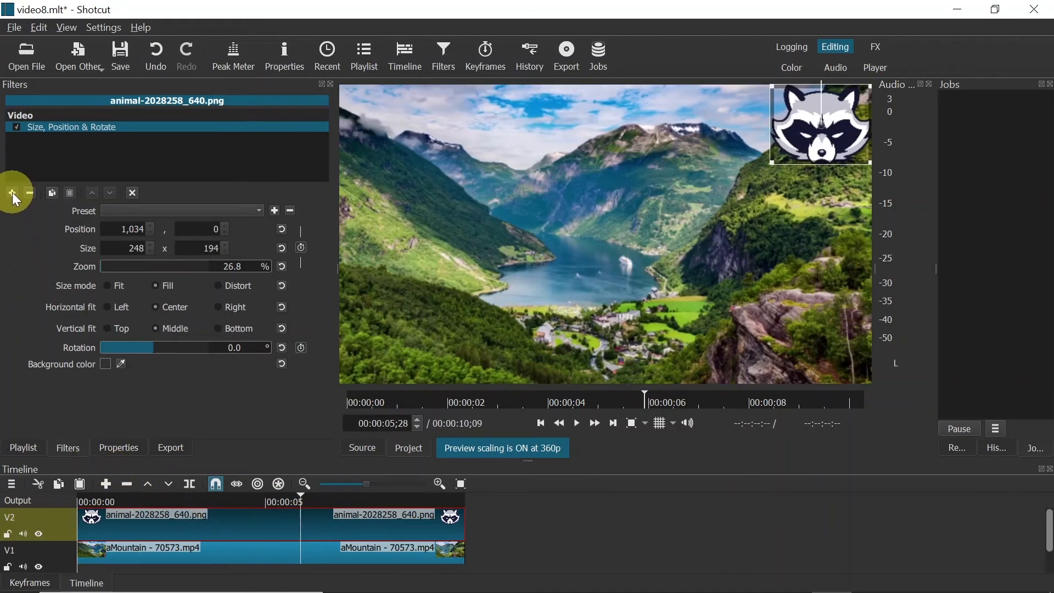
# Step: Search the filter list for 'opa' and select Opacity
pyautogui.click(11, 193)
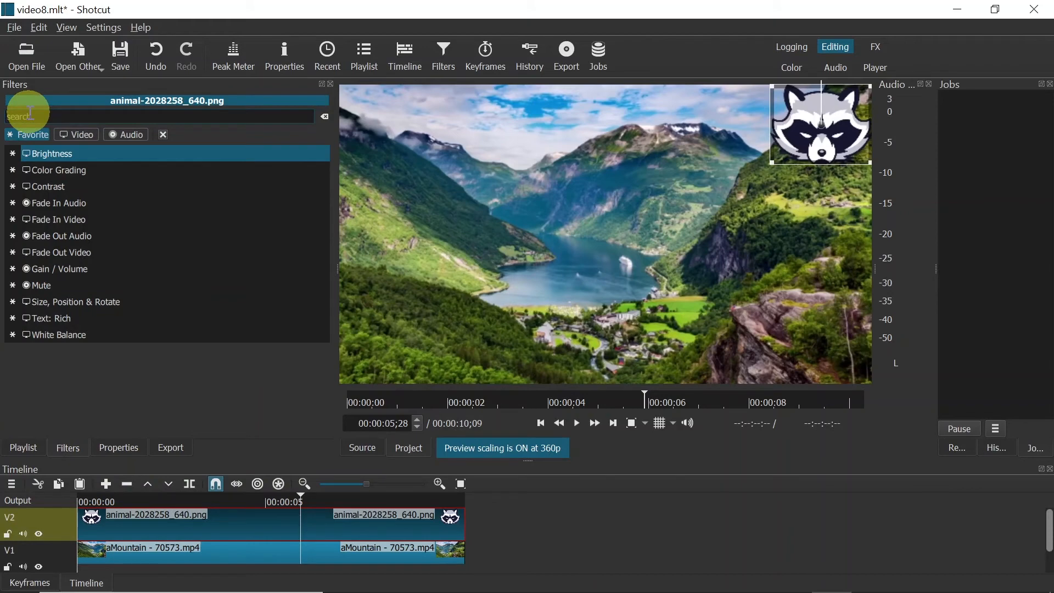
pyautogui.write('opa')
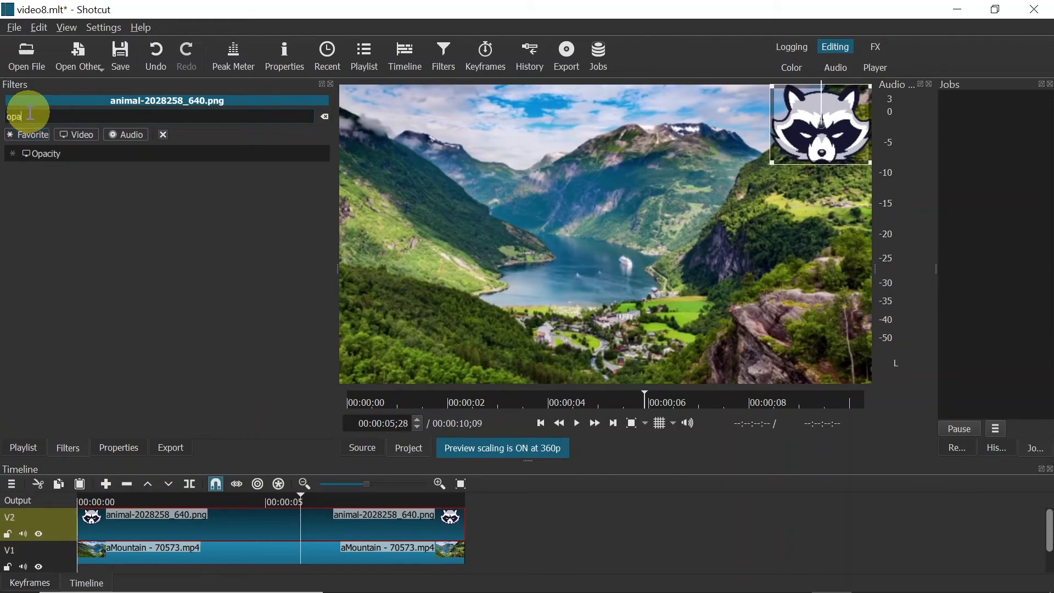
pyautogui.click(46, 153)
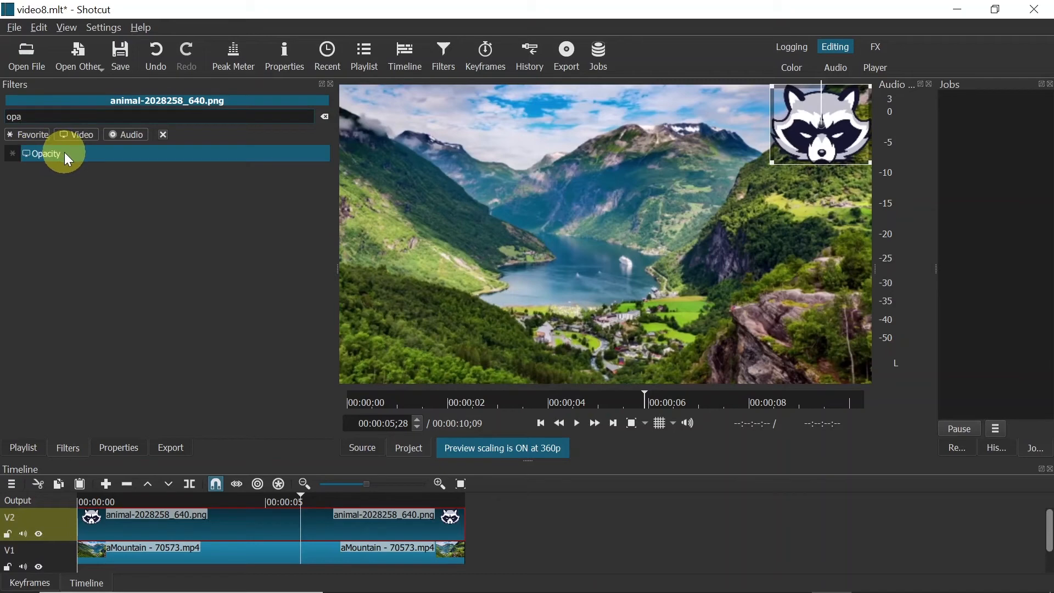
# Step: Add the Opacity filter at 30% level and play the timeline to check
pyautogui.click(44, 153)
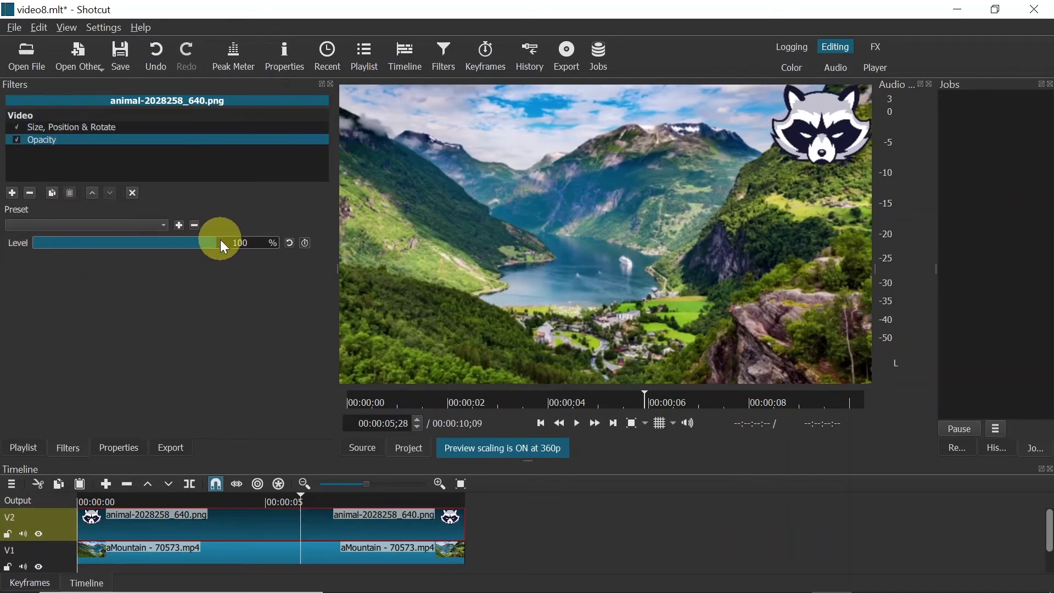
pyautogui.moveTo(212, 248)
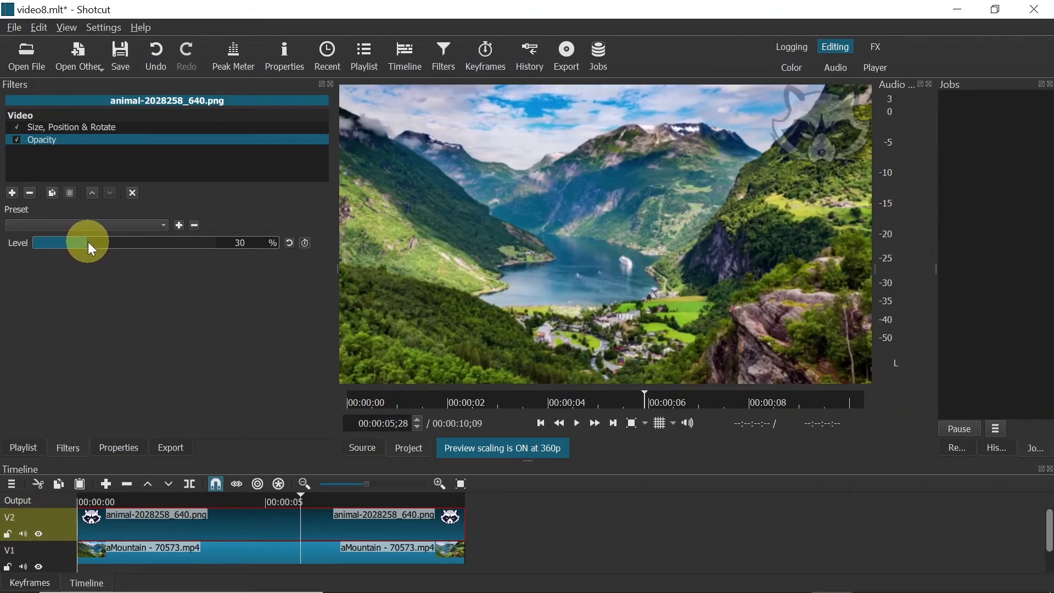
pyautogui.moveTo(787, 159)
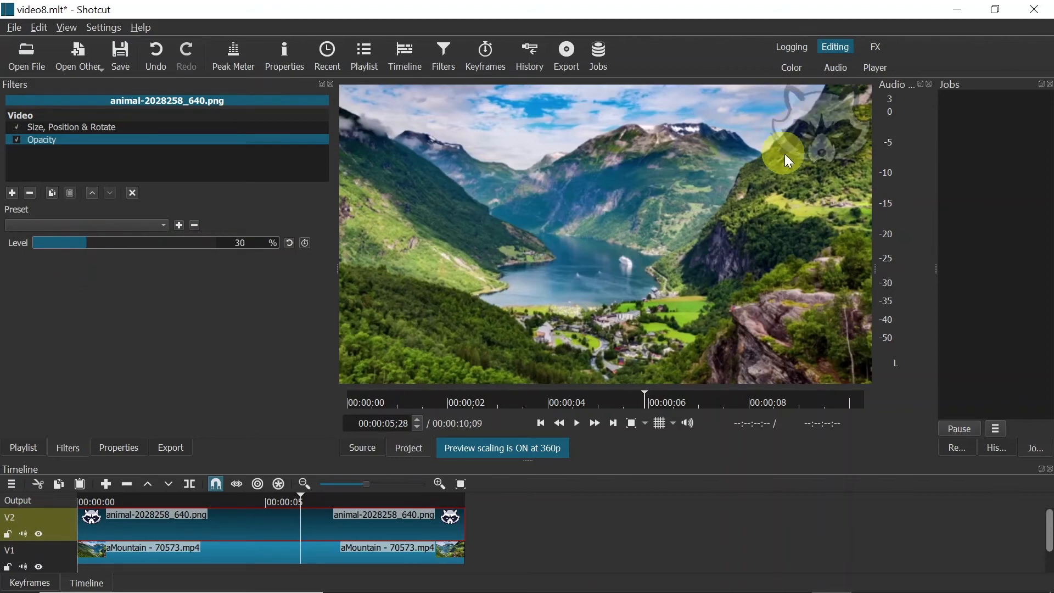
pyautogui.moveTo(790, 196)
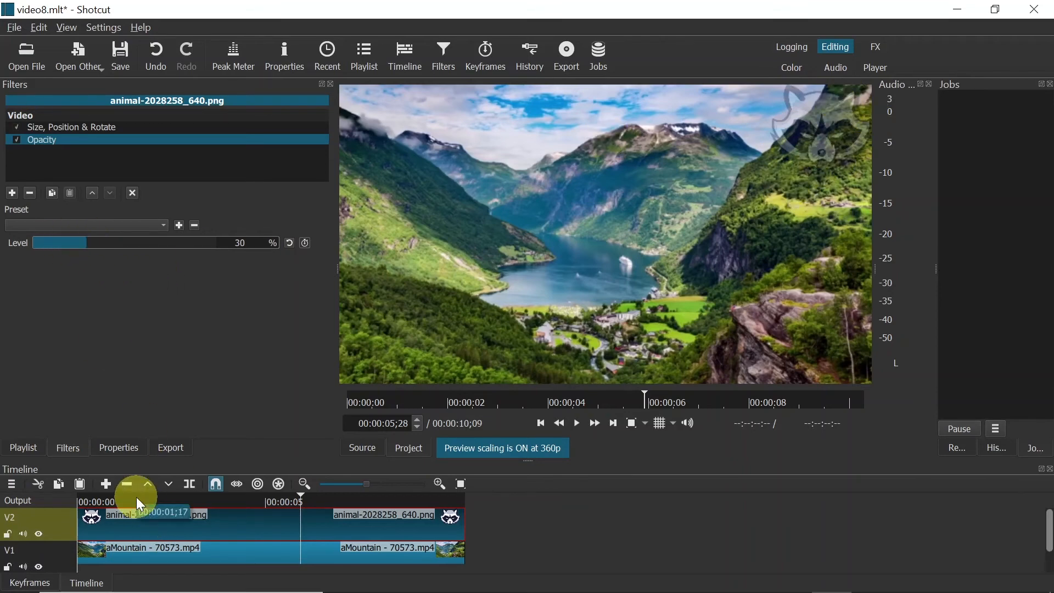
pyautogui.click(575, 422)
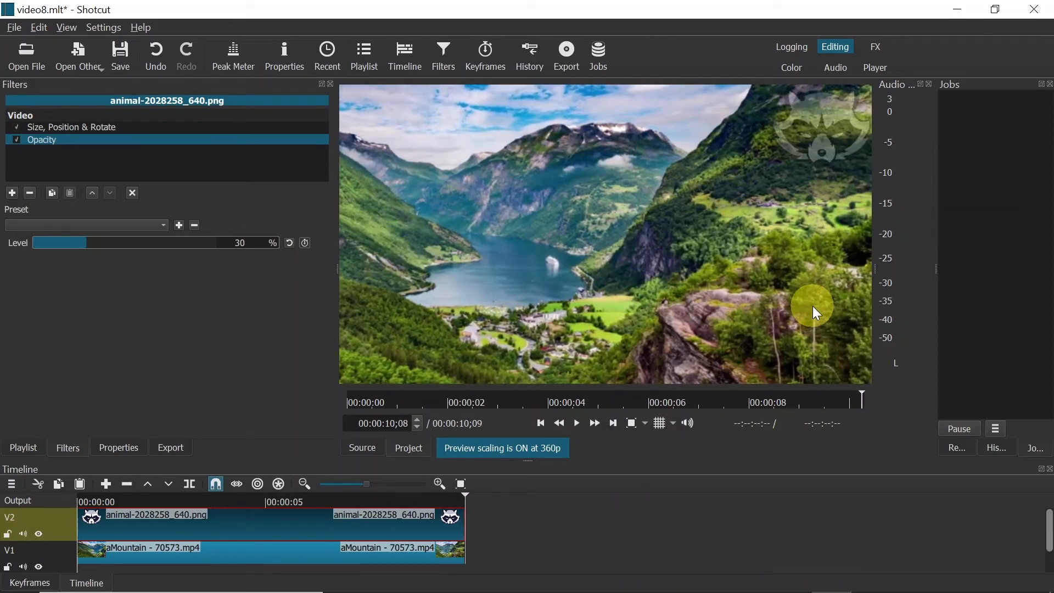
pyautogui.moveTo(674, 216)
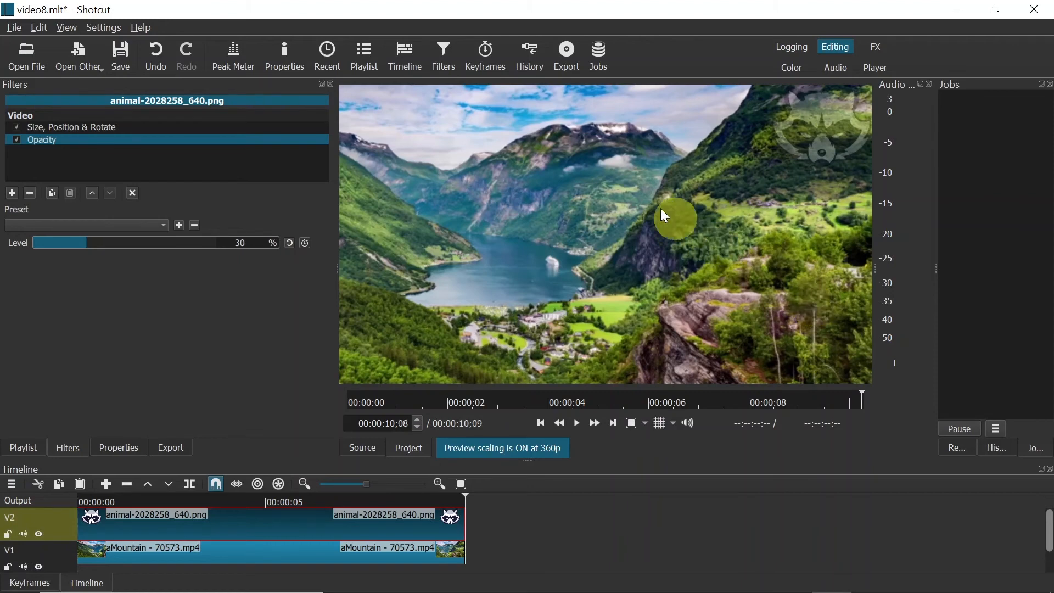
pyautogui.moveTo(566, 54)
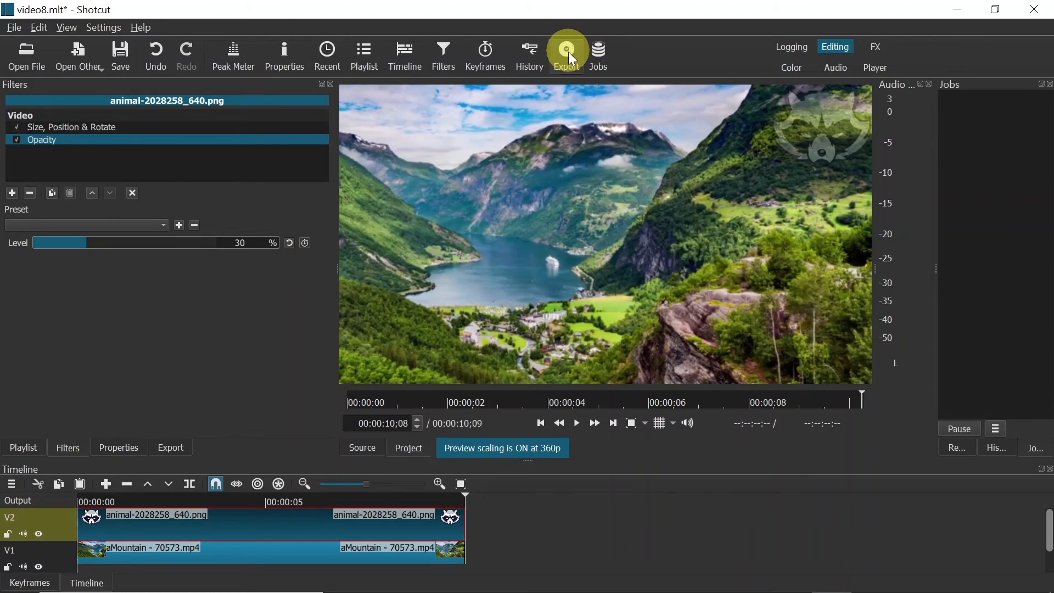
# Step: Export video8 as an MP4 using the H.264 Main Profile preset
pyautogui.click(565, 54)
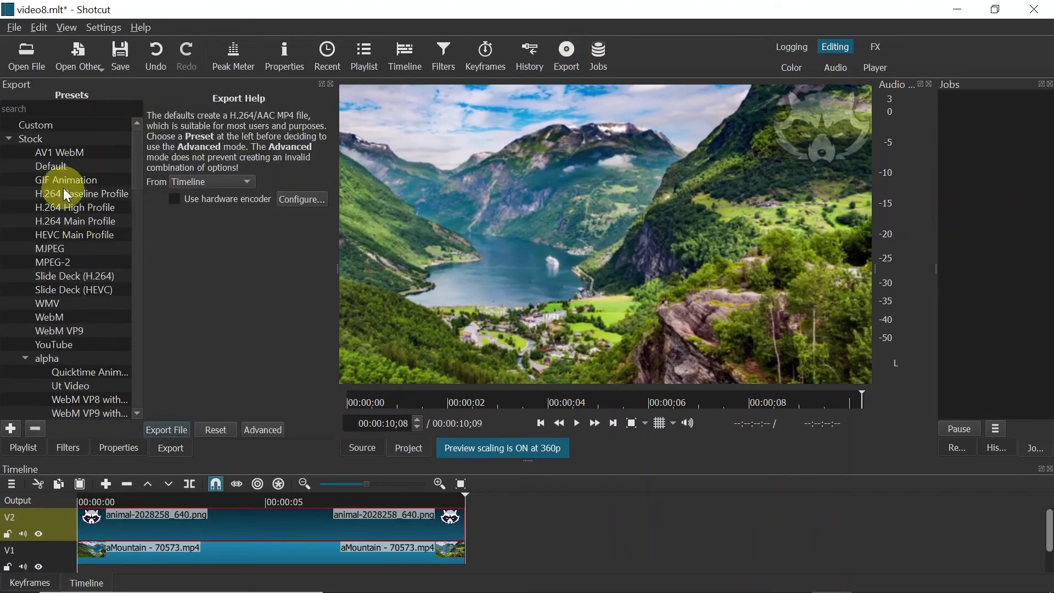
pyautogui.click(76, 222)
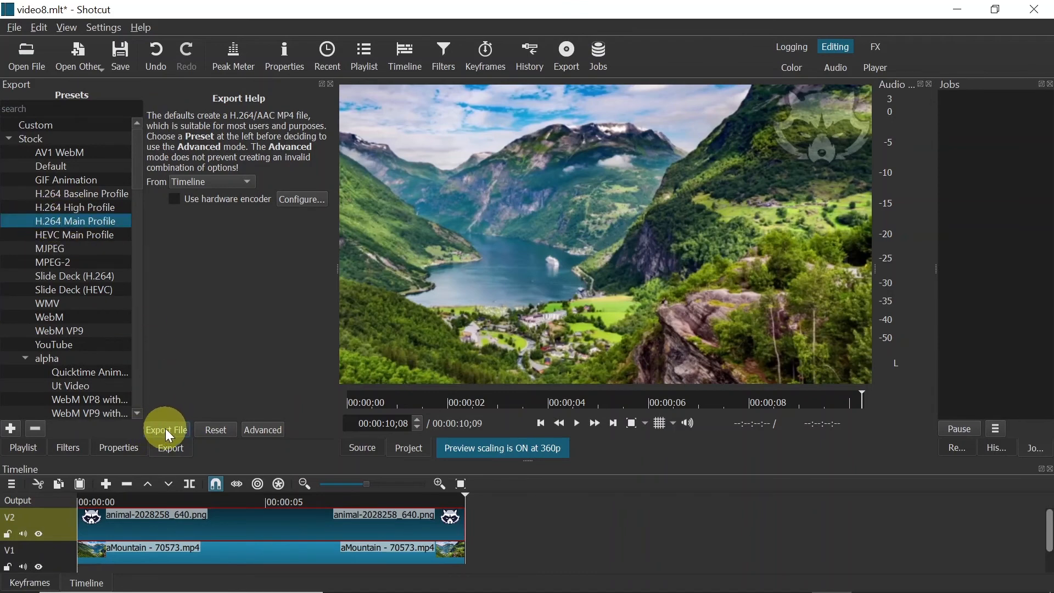
pyautogui.click(165, 429)
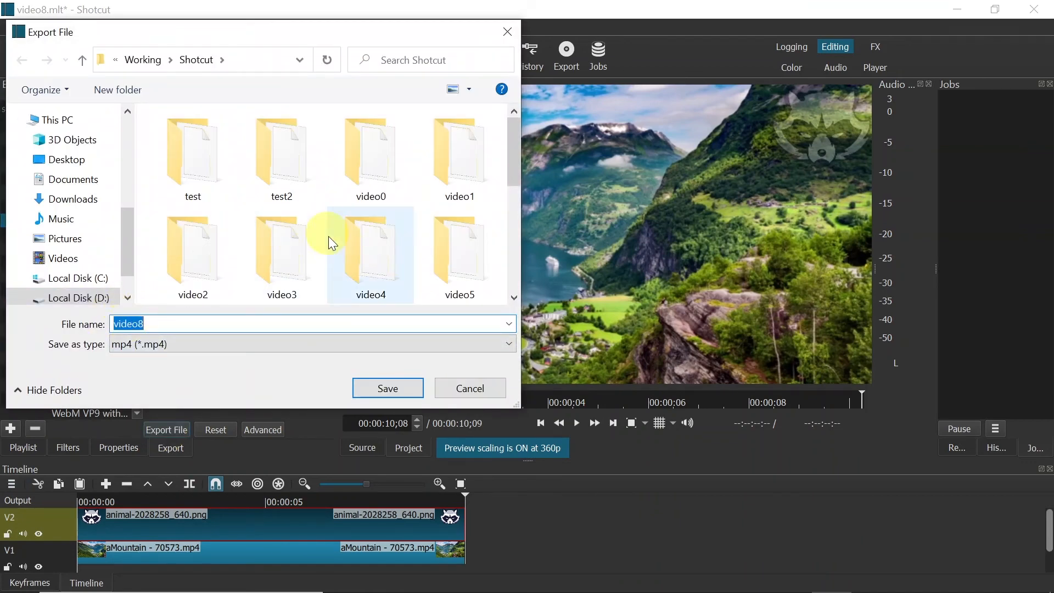
pyautogui.click(470, 388)
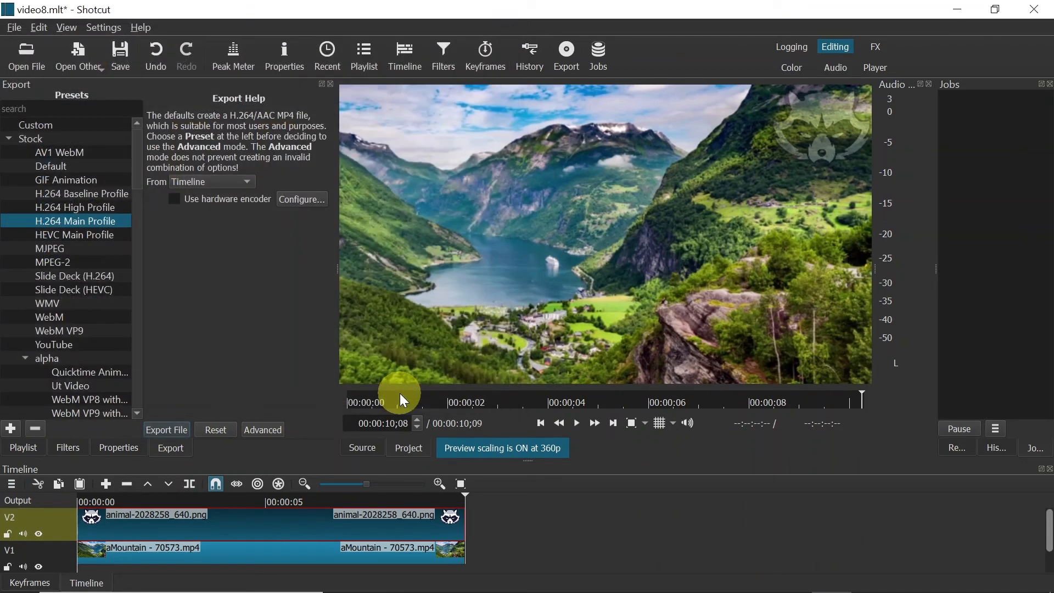
pyautogui.click(165, 429)
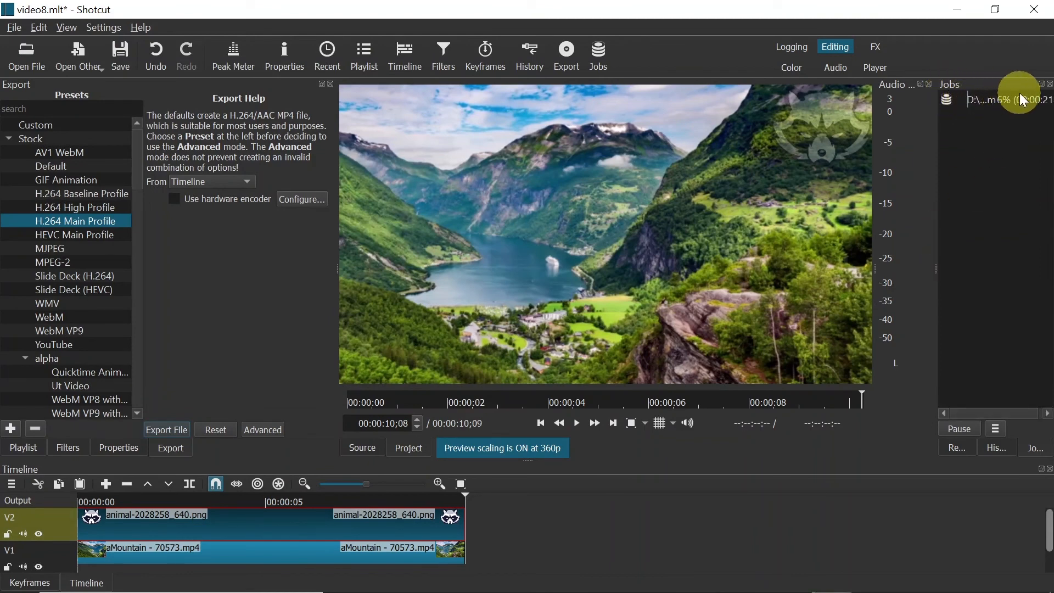
pyautogui.moveTo(988, 111)
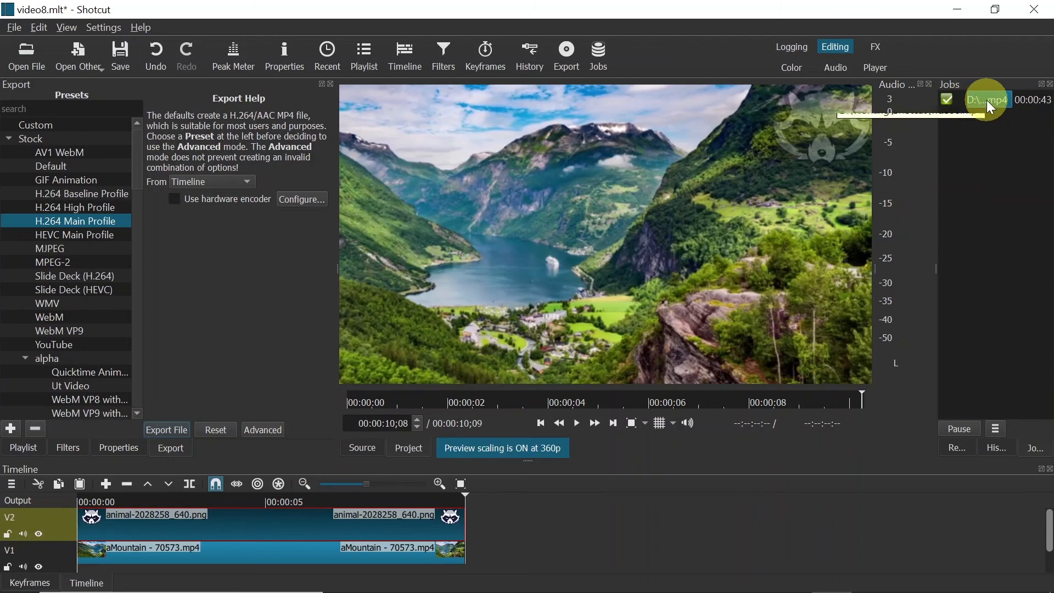
pyautogui.moveTo(988, 101)
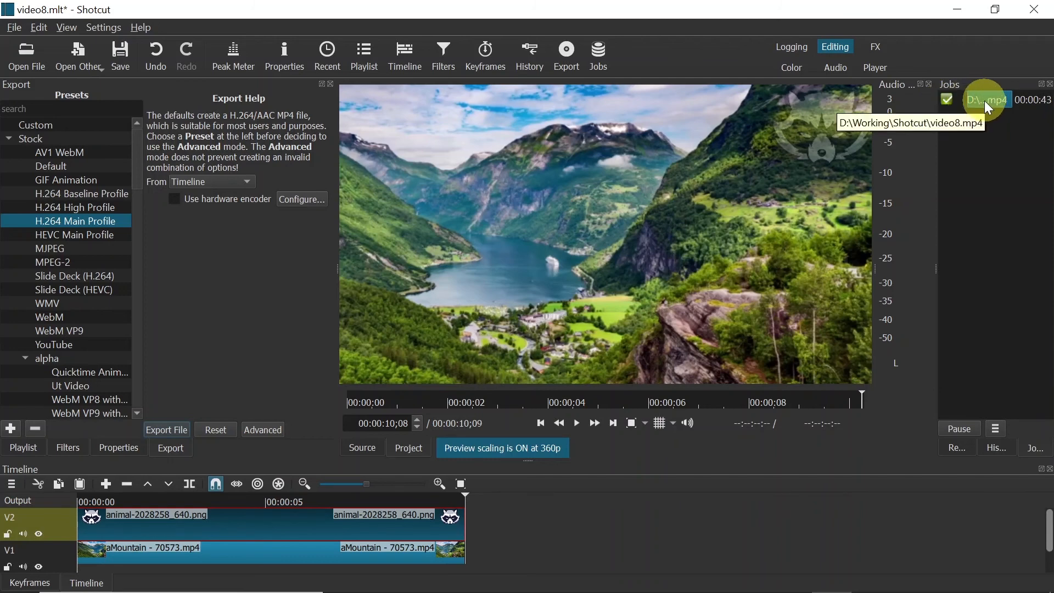